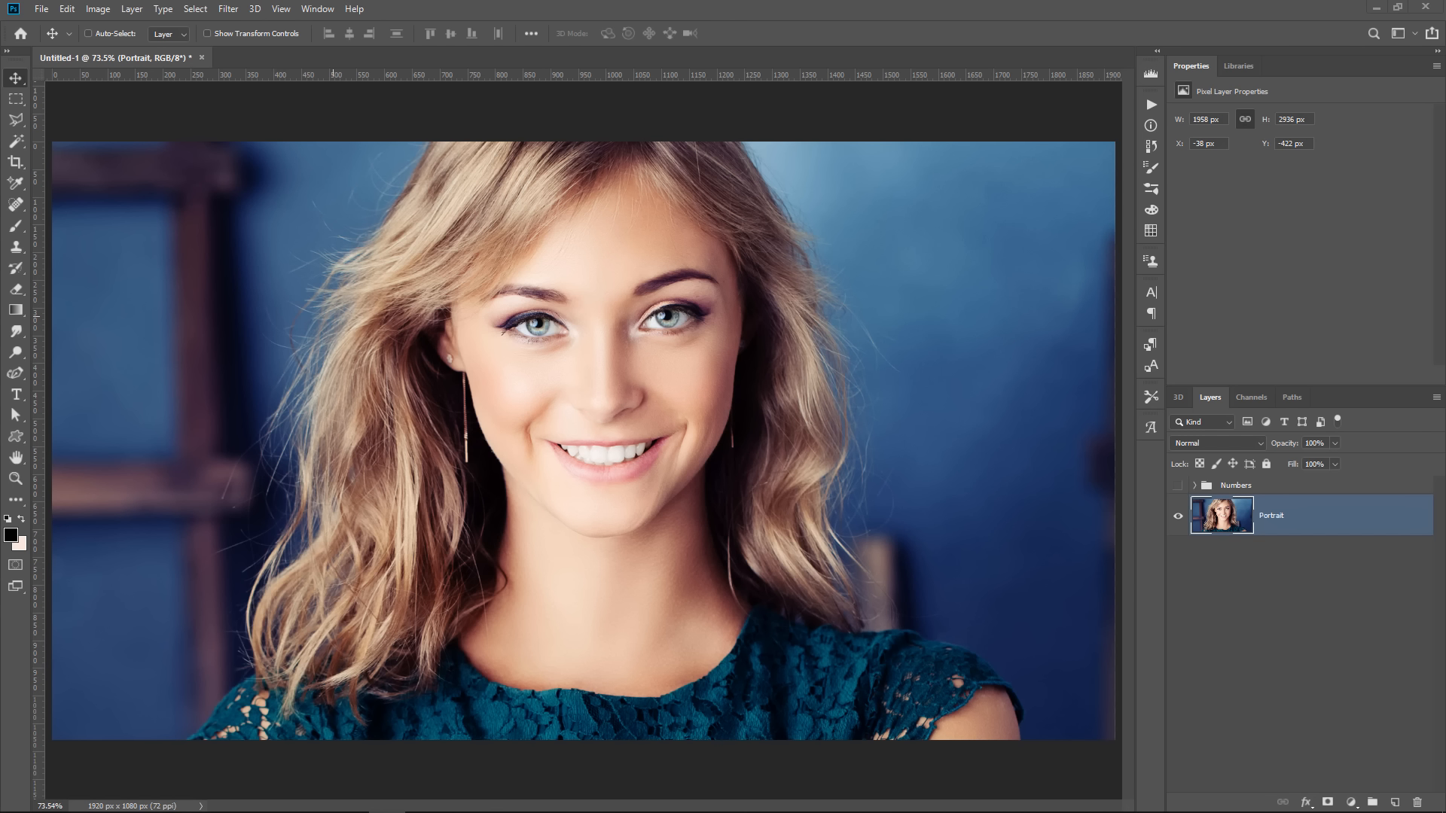
pyautogui.moveTo(753, 391)
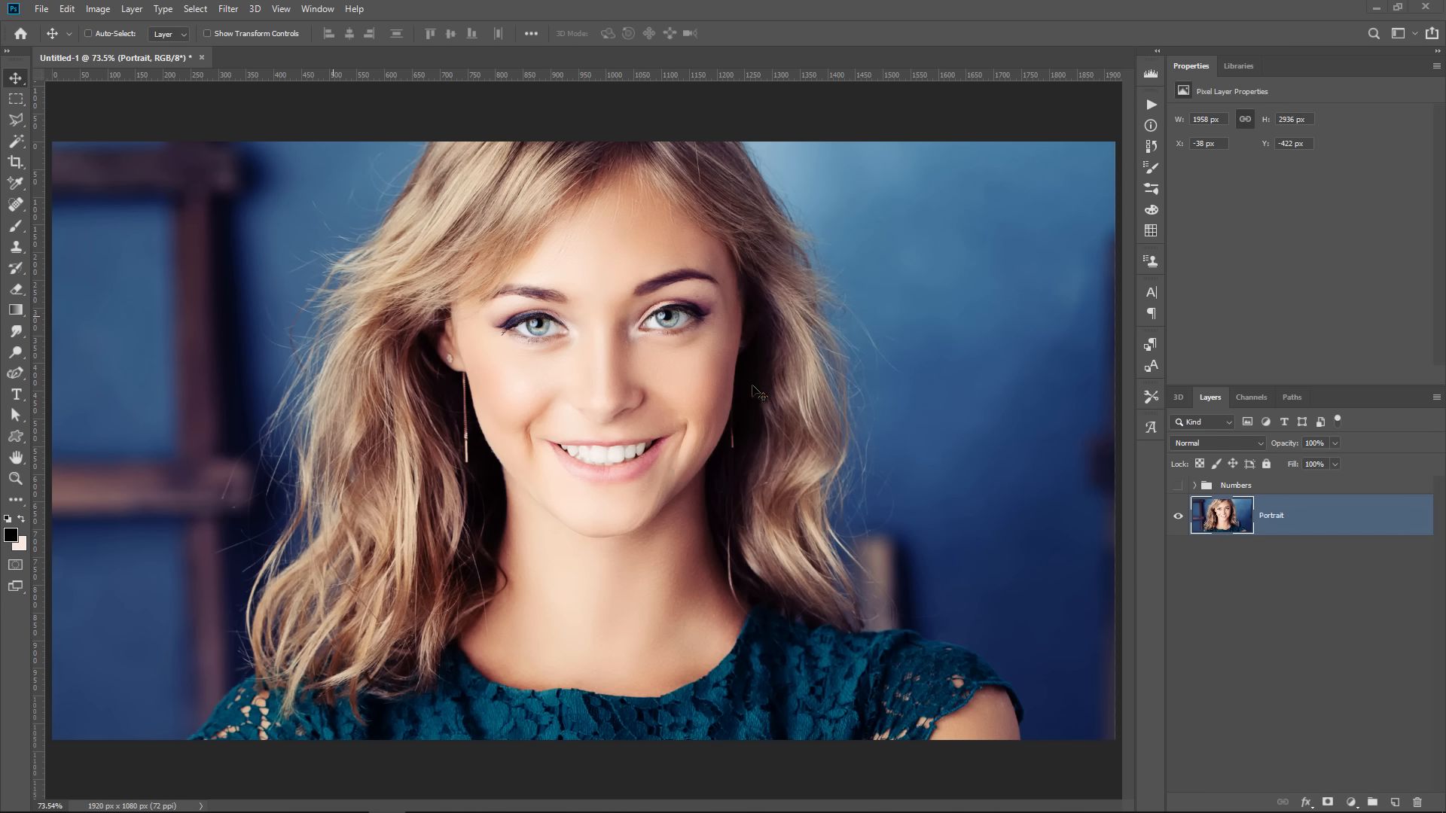
pyautogui.moveTo(710, 385)
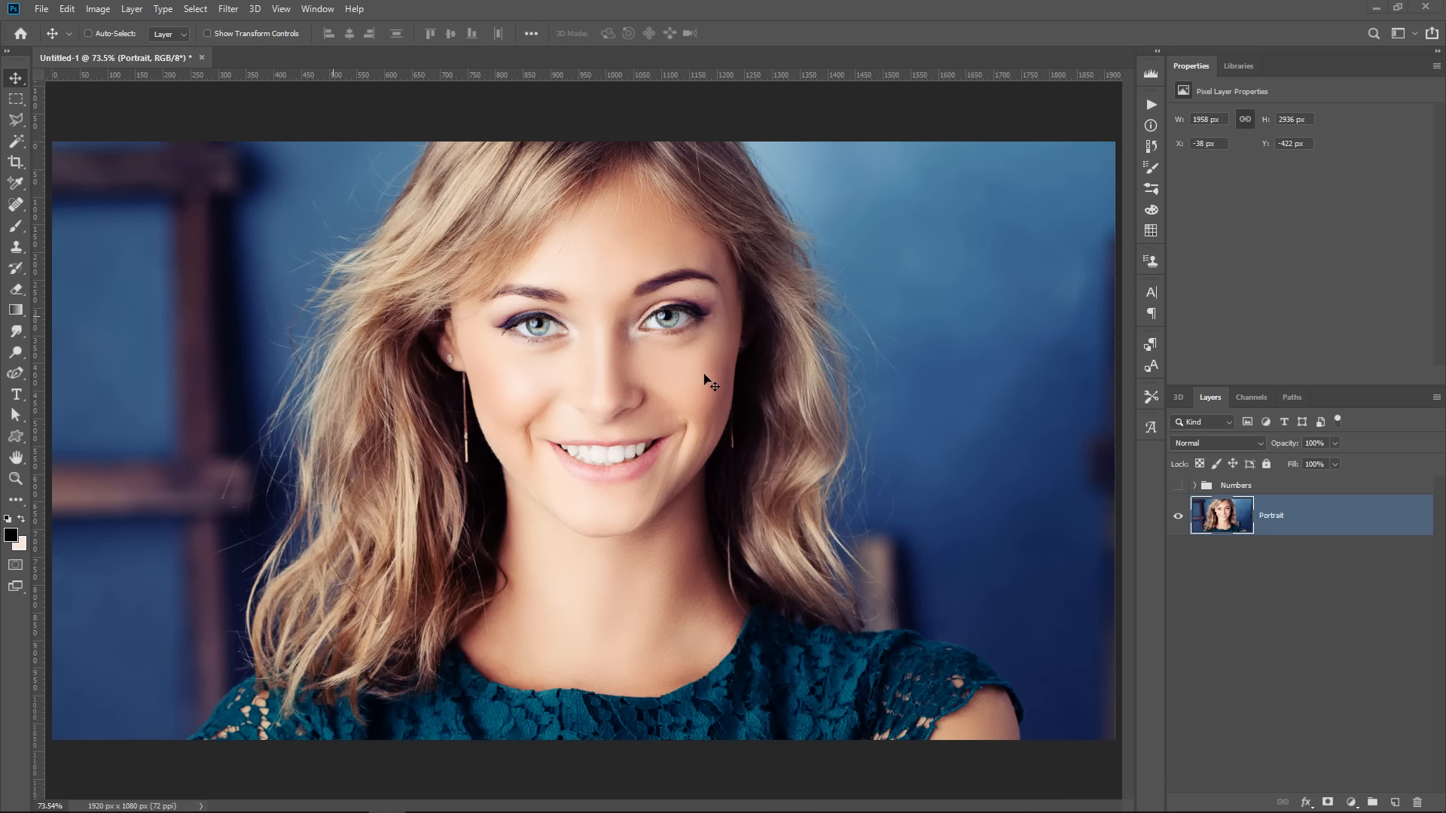
pyautogui.moveTo(692, 397)
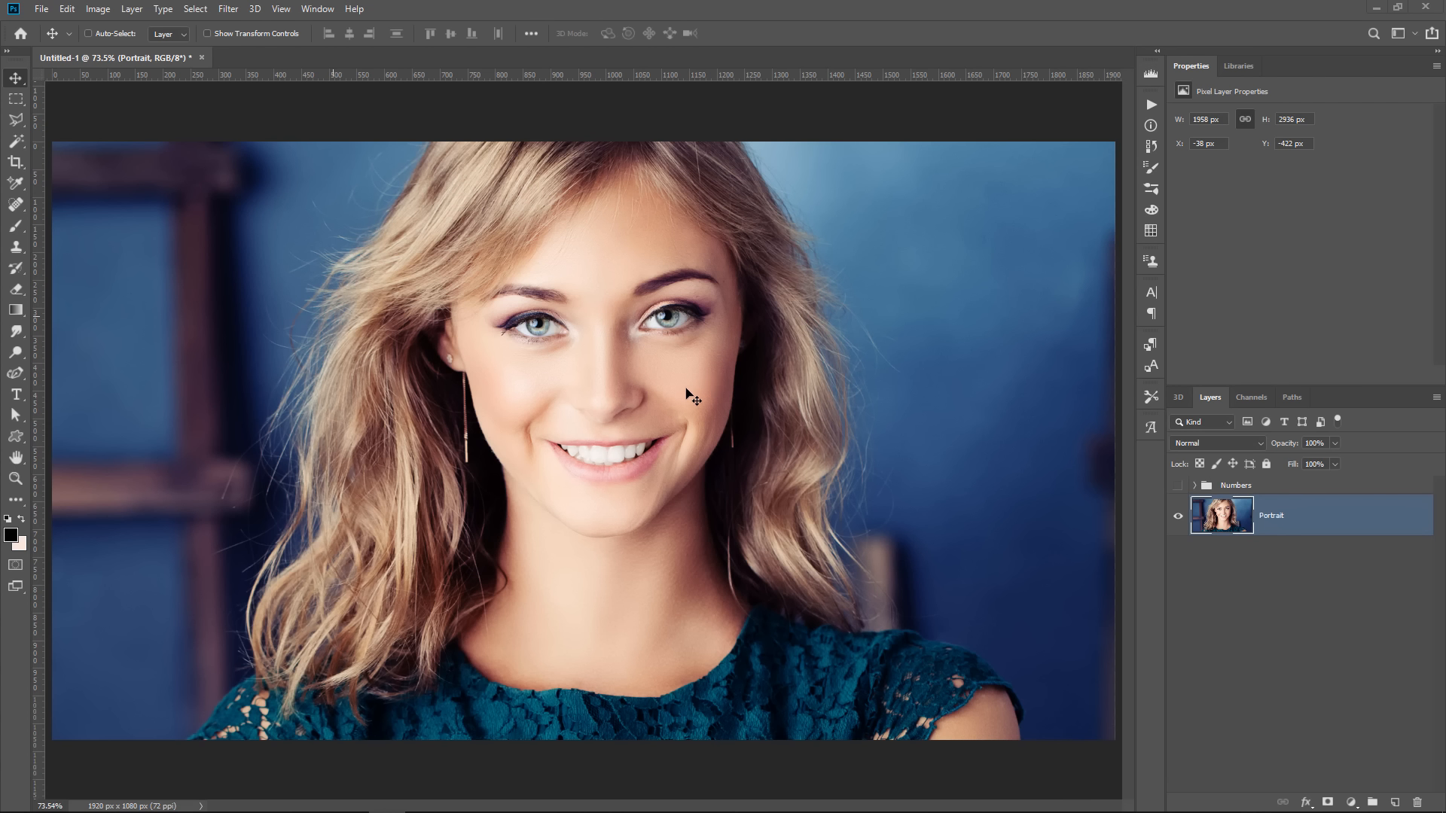
pyautogui.moveTo(696, 403)
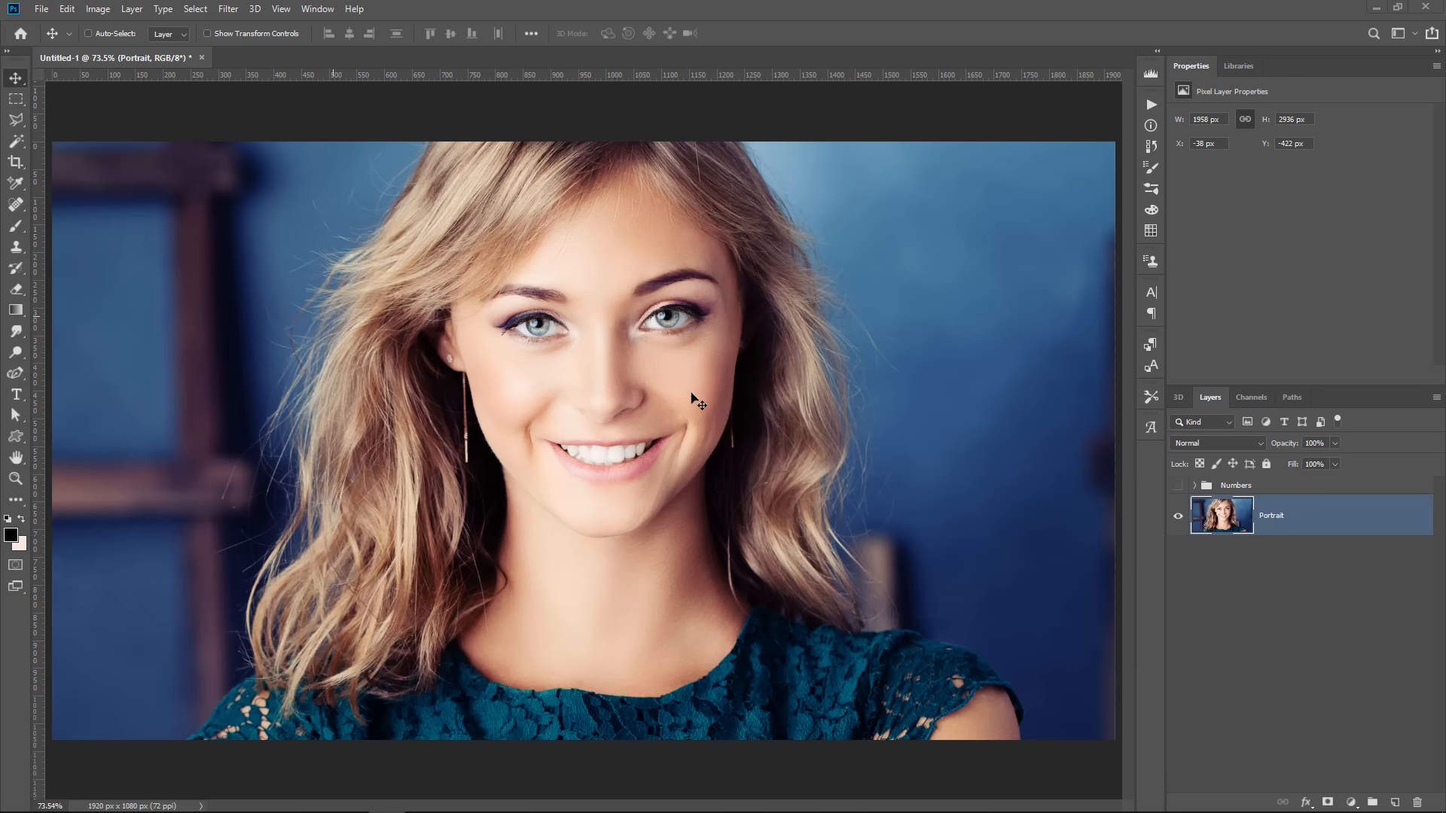
# Try a full colour inversion on the portrait (Ctrl+I) and an Invert adjustment layer, then discard it.
pyautogui.press('Ctrl+I')
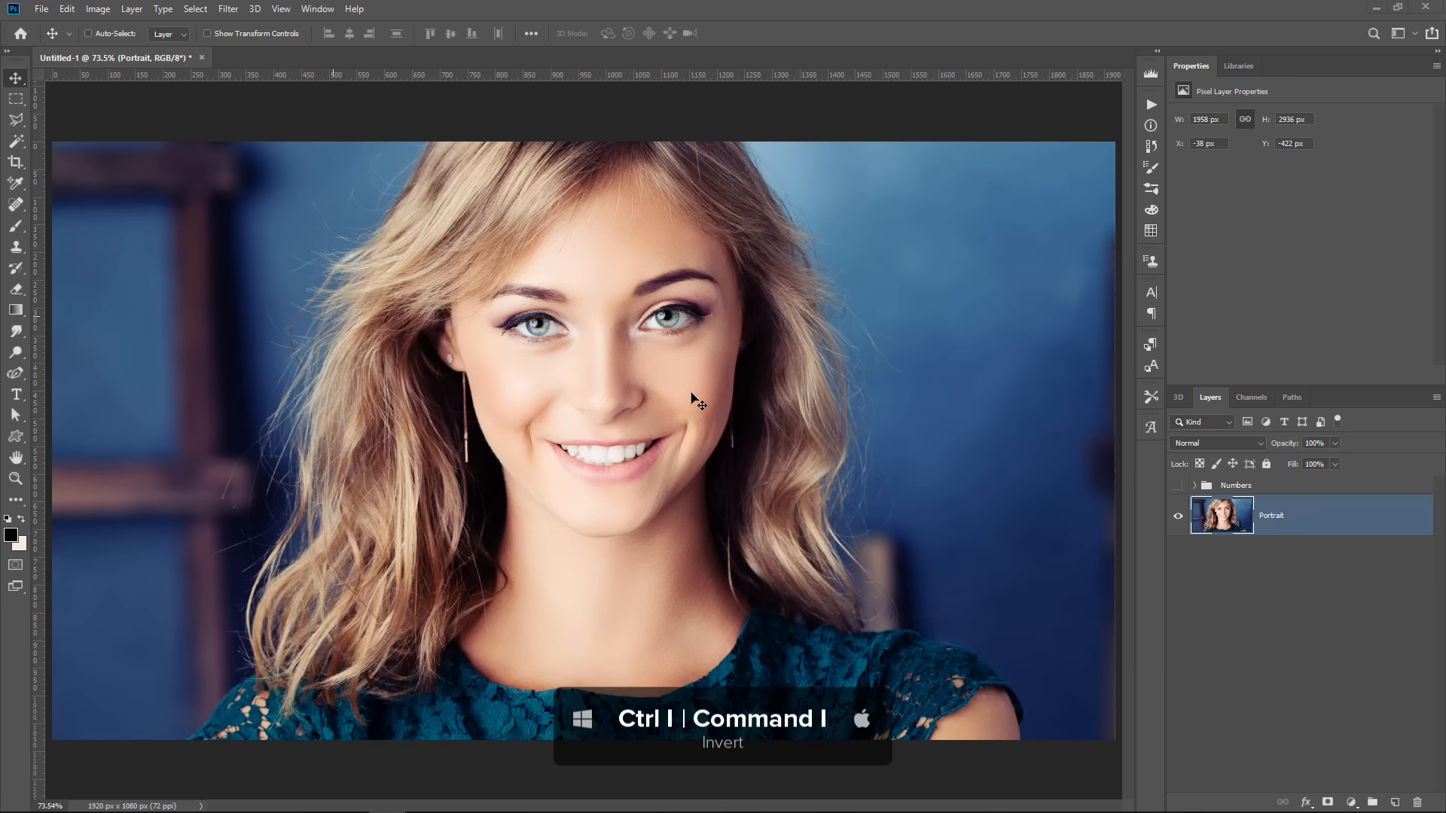
pyautogui.press('Ctrl+I')
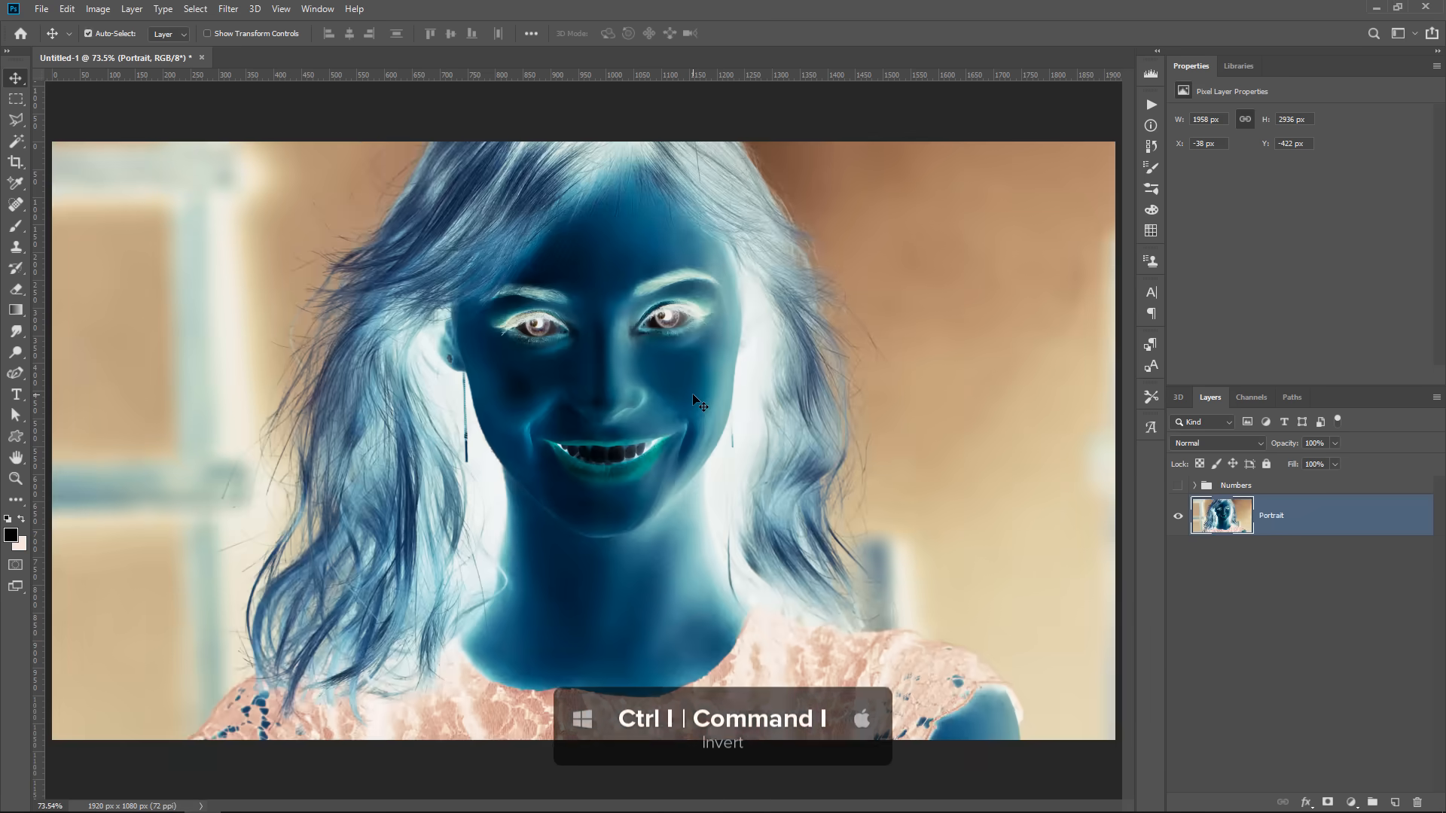
pyautogui.press('Ctrl+I')
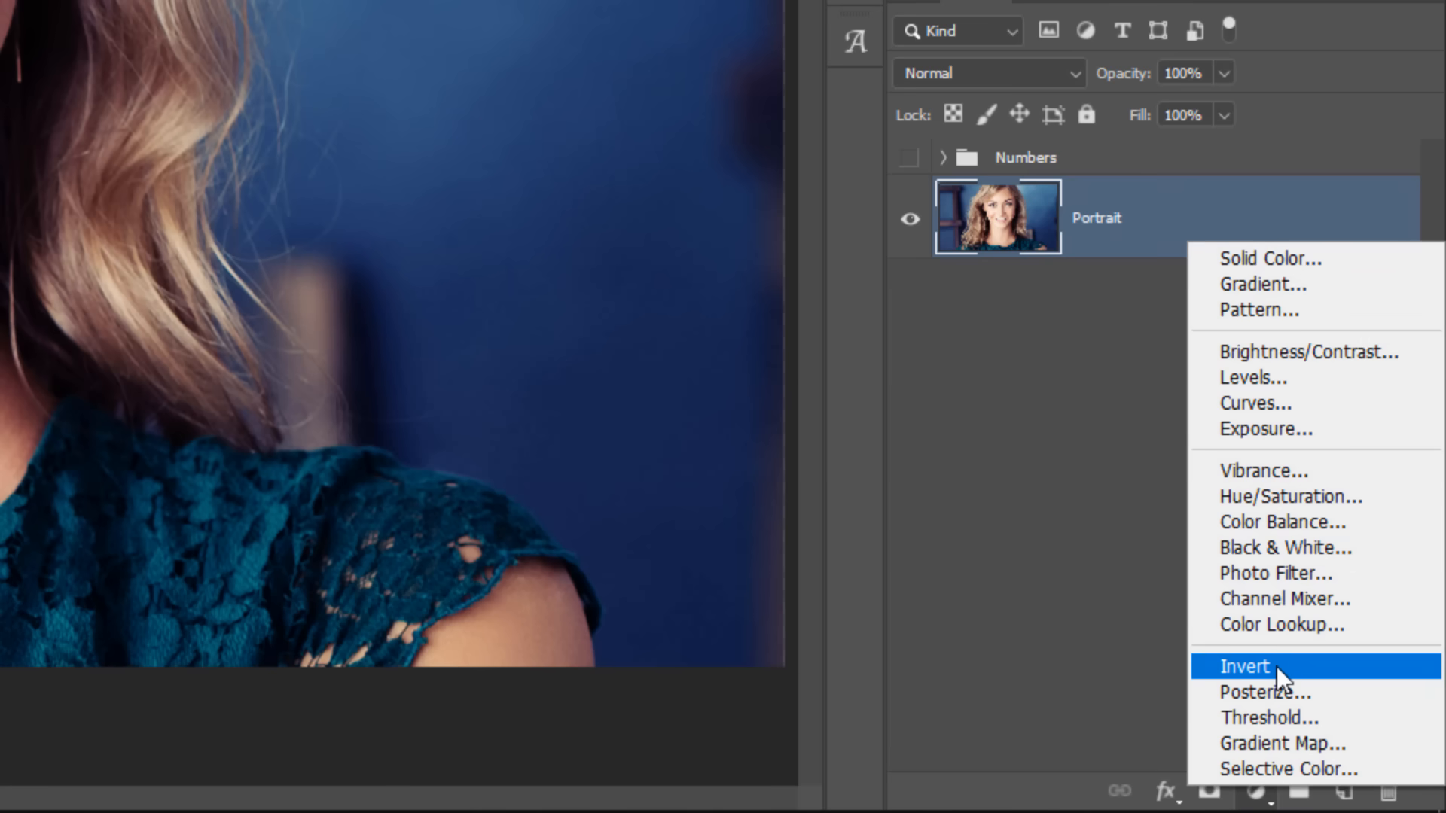
pyautogui.click(1241, 667)
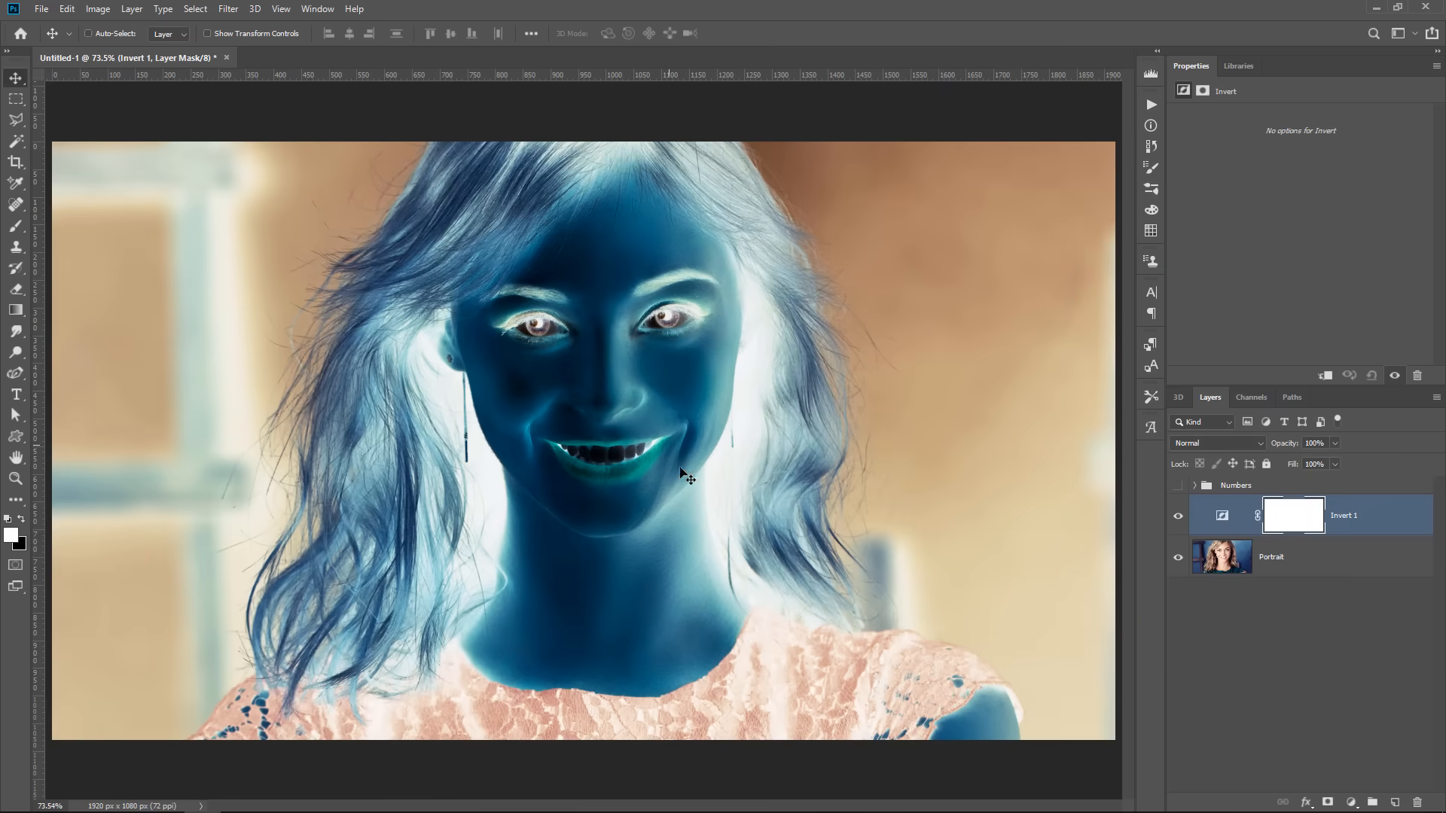
pyautogui.moveTo(672, 440)
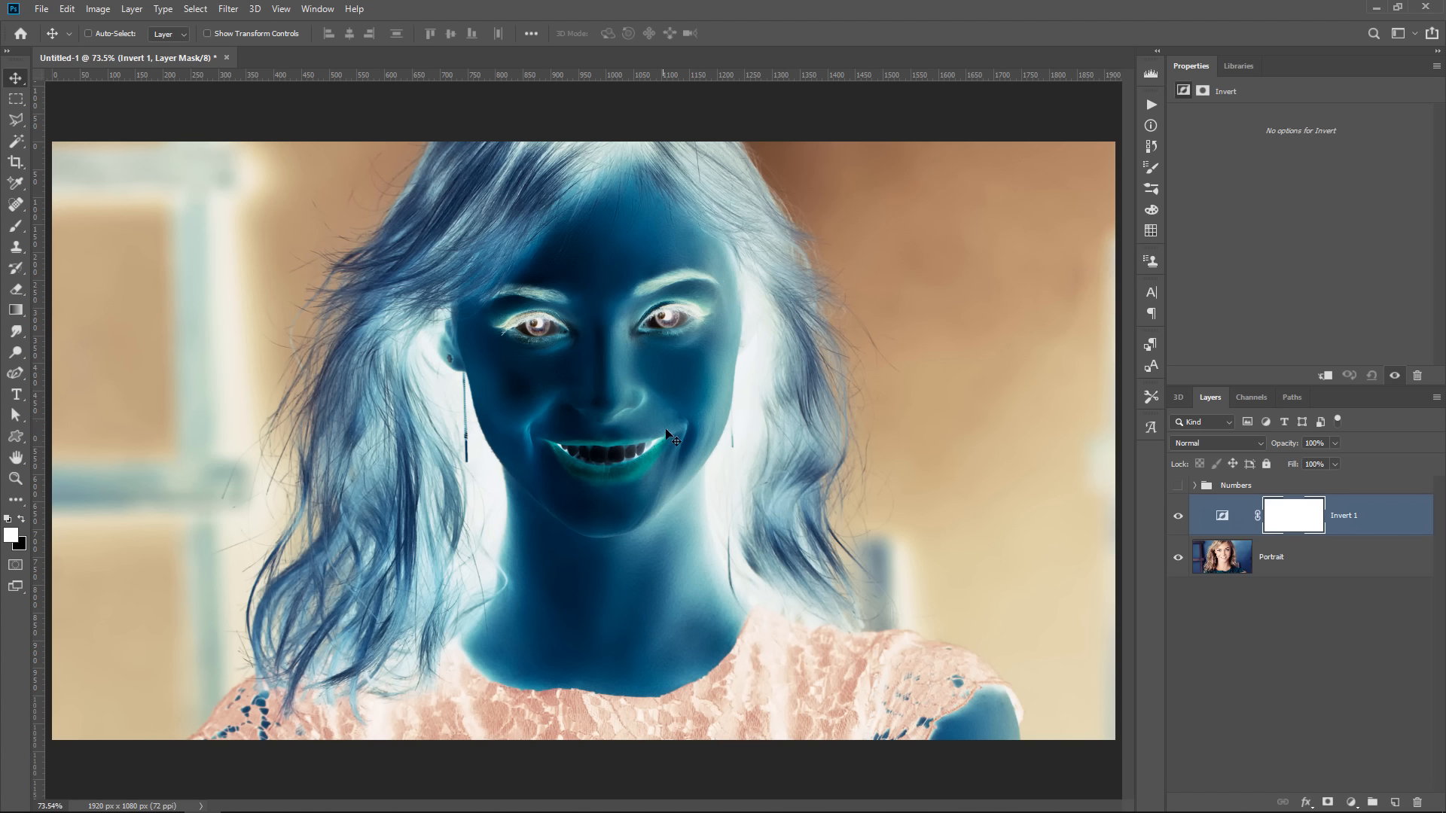
pyautogui.moveTo(1223, 527)
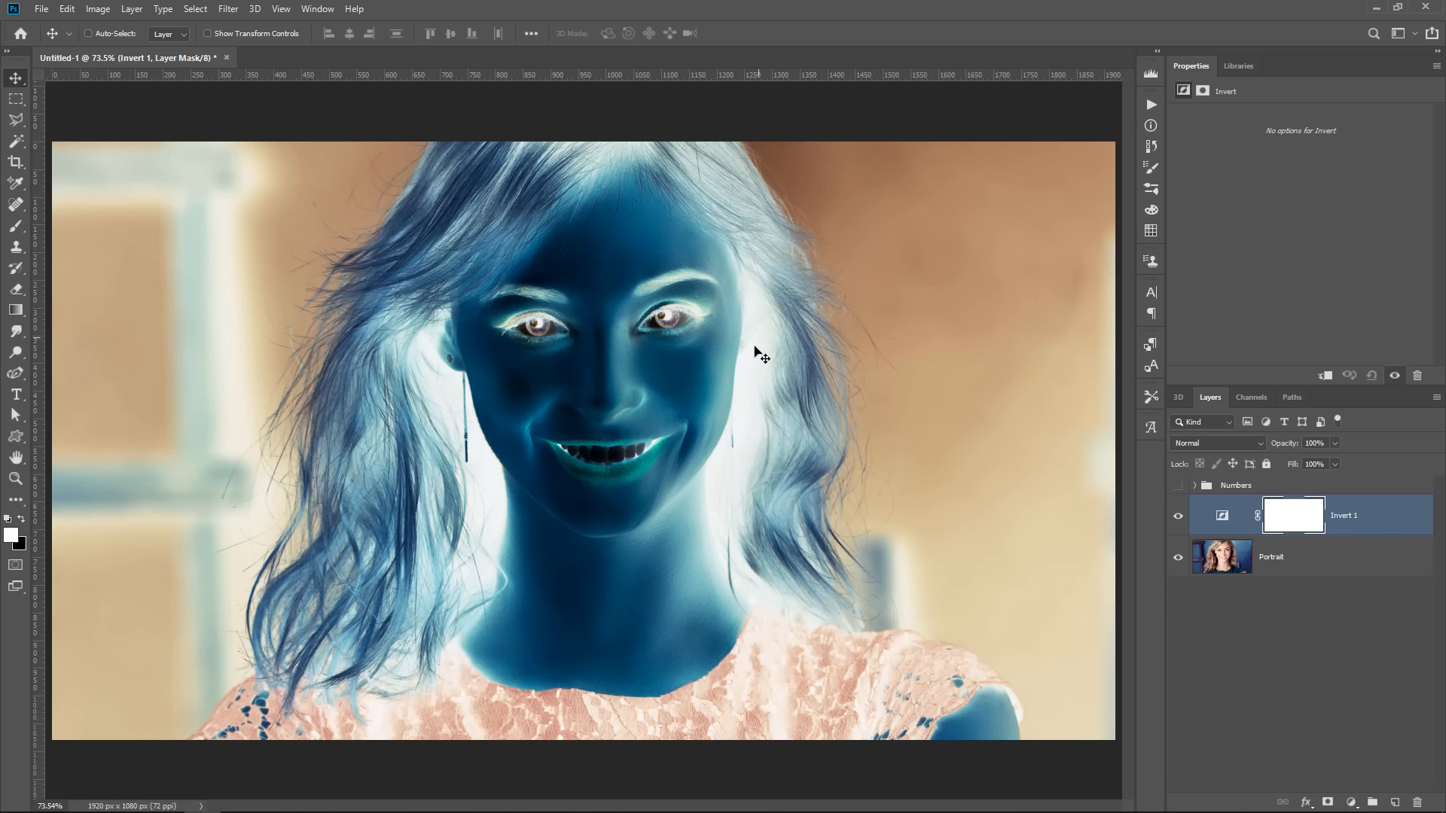
pyautogui.moveTo(740, 493)
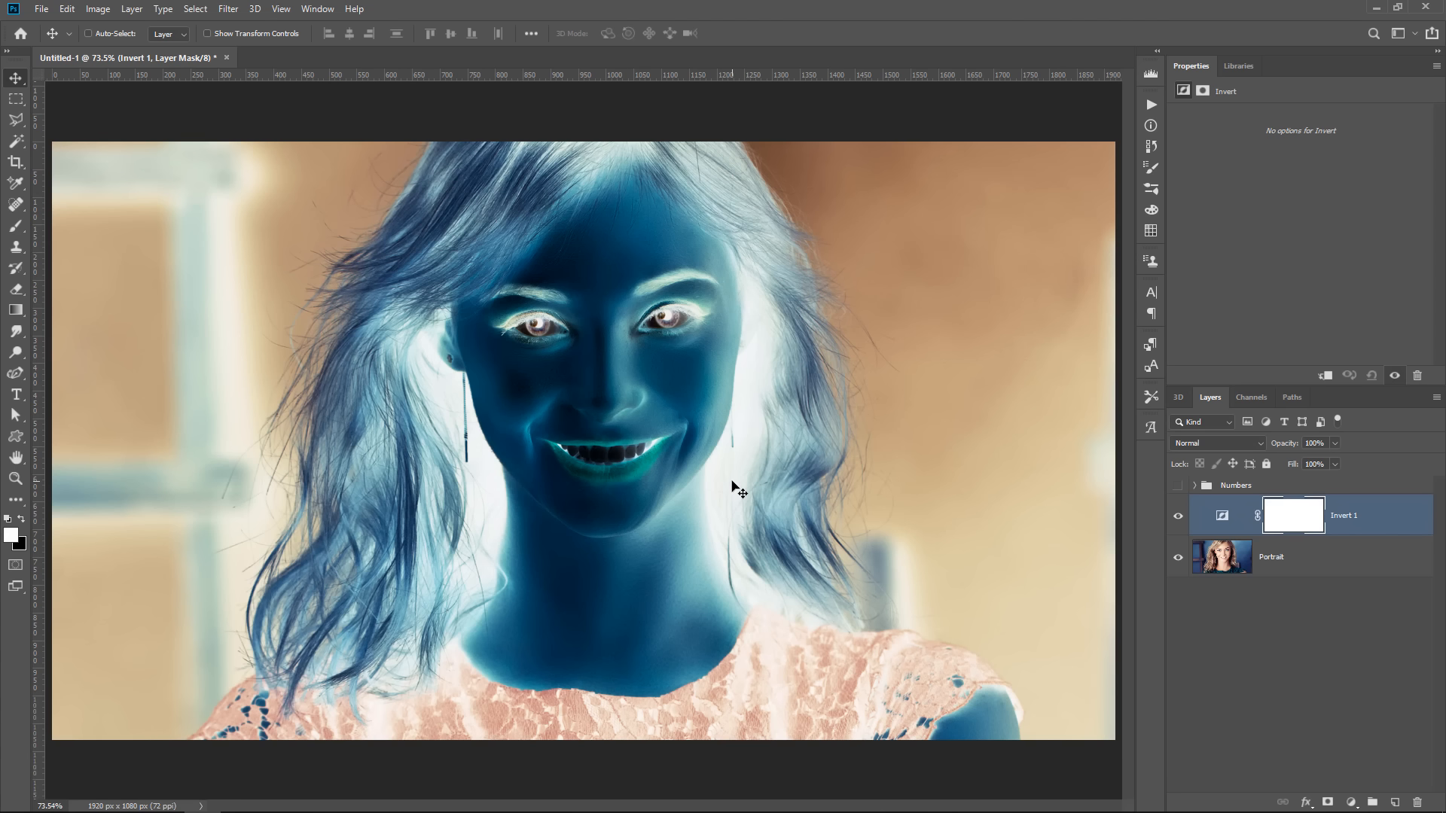
pyautogui.moveTo(1217, 531)
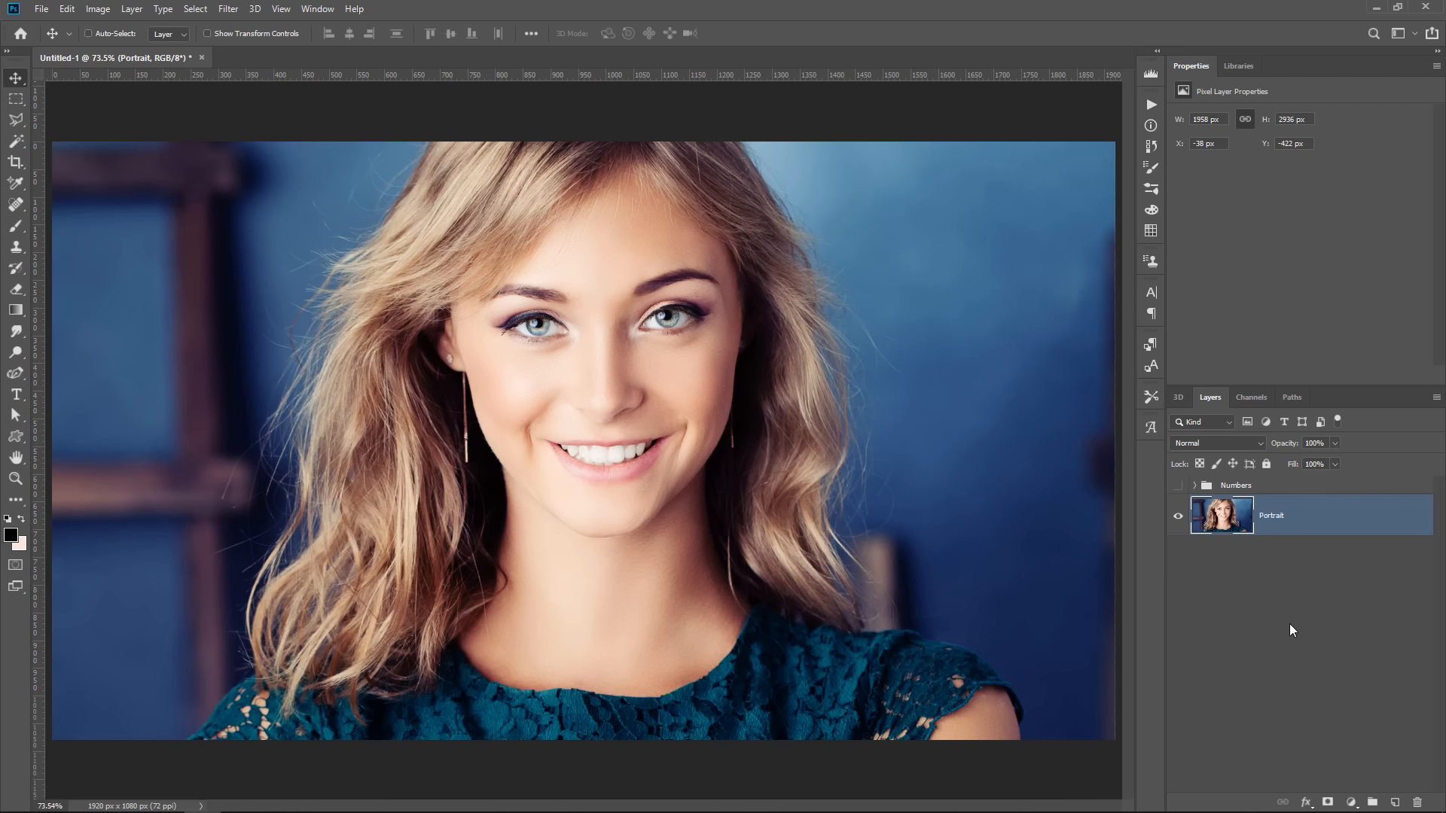
pyautogui.moveTo(1303, 631)
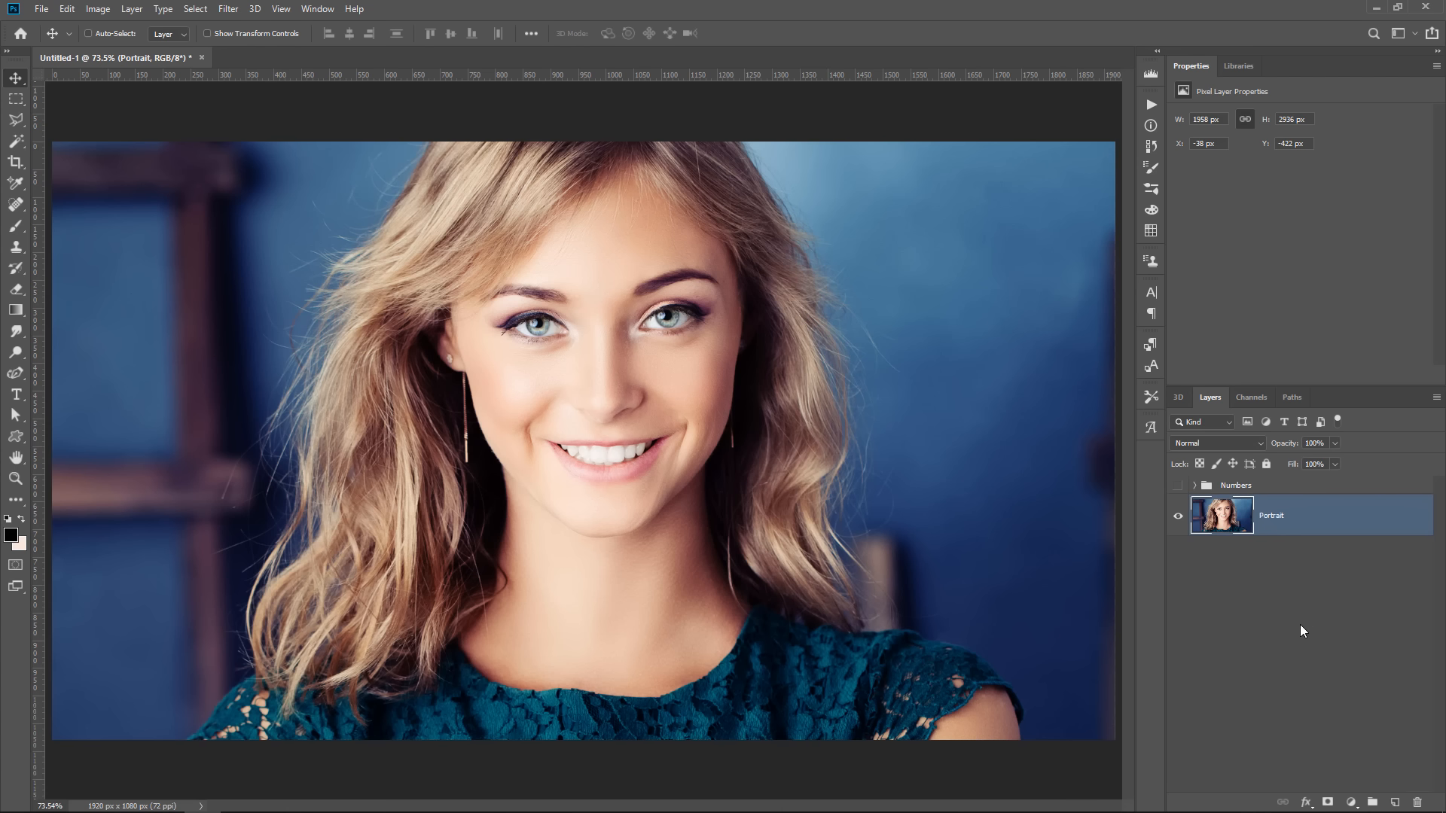
pyautogui.moveTo(1354, 791)
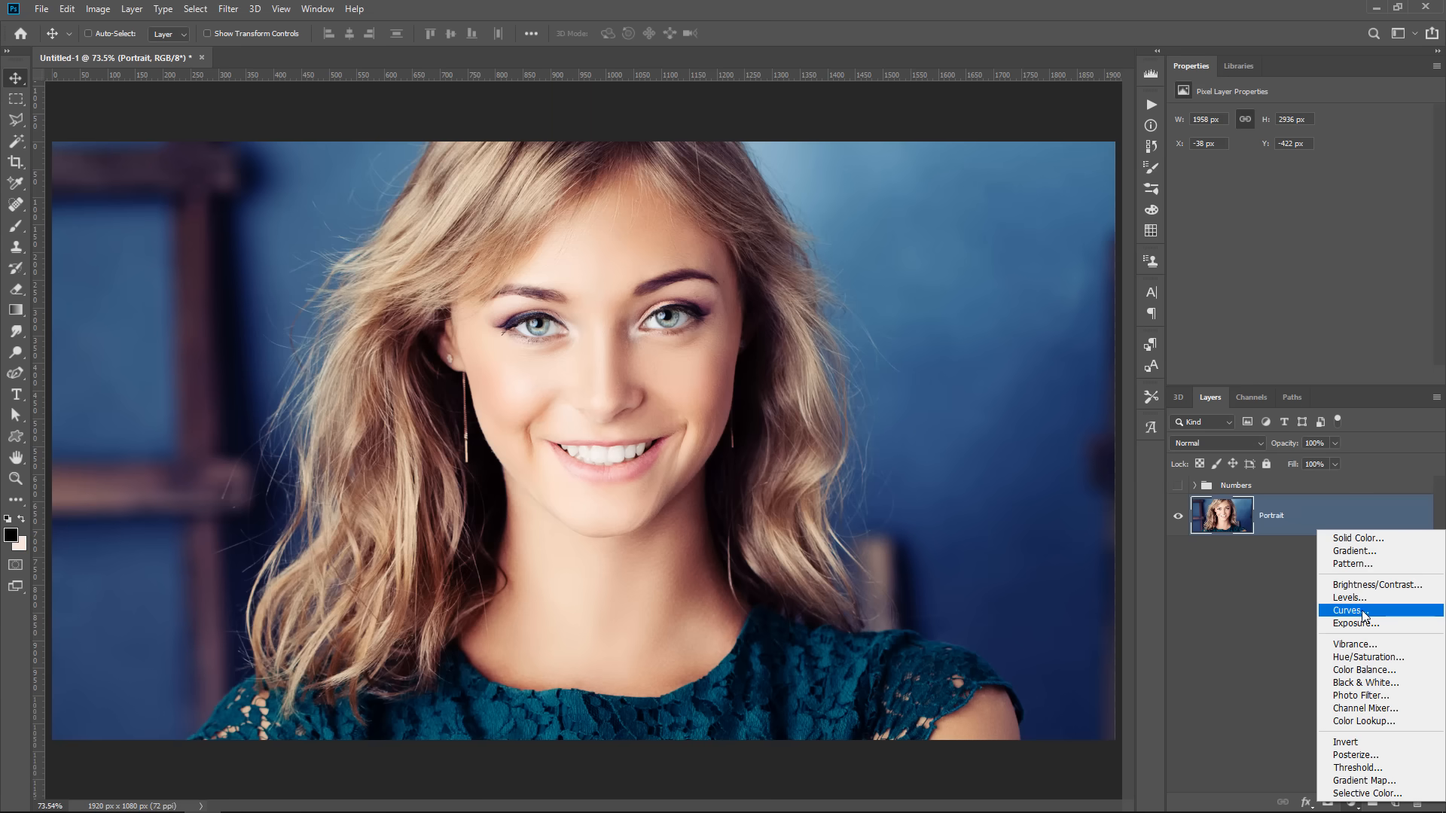
# Add a Curves adjustment layer with the black point dragged to the top and the white point to the bottom.
pyautogui.click(1347, 612)
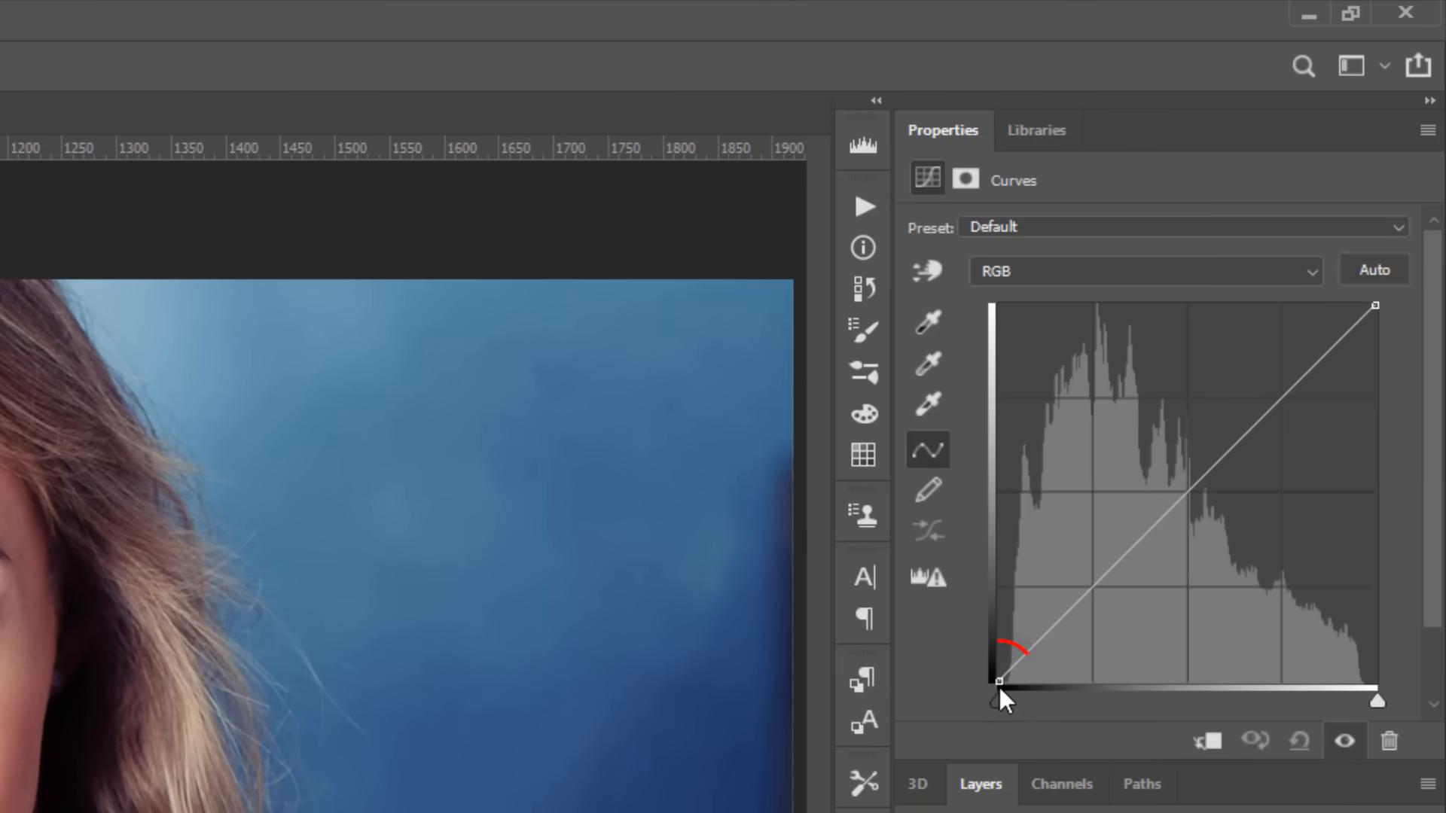
pyautogui.moveTo(1000, 681); pyautogui.dragTo(1000, 391)
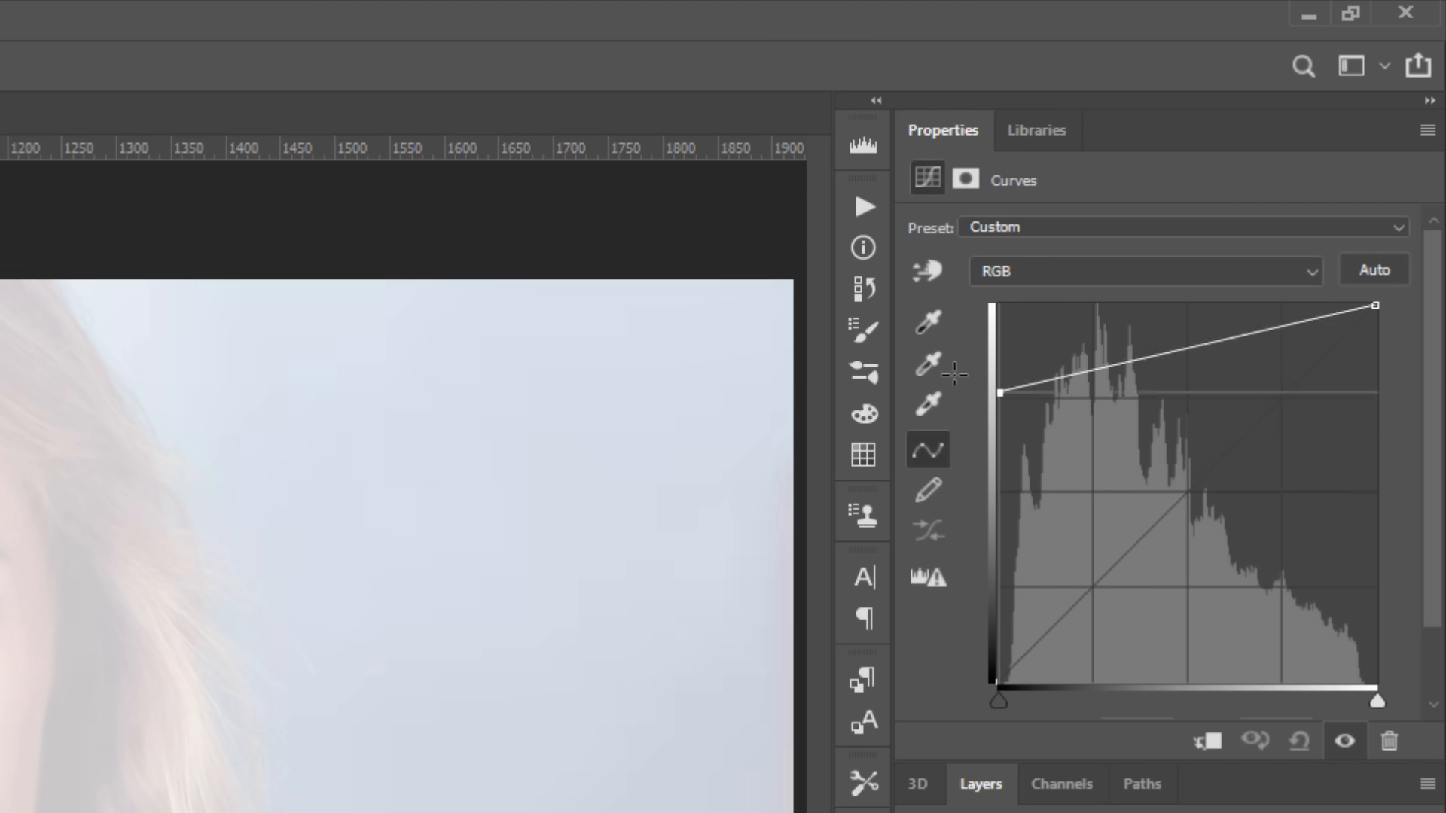
pyautogui.moveTo(1003, 392); pyautogui.dragTo(1374, 306)
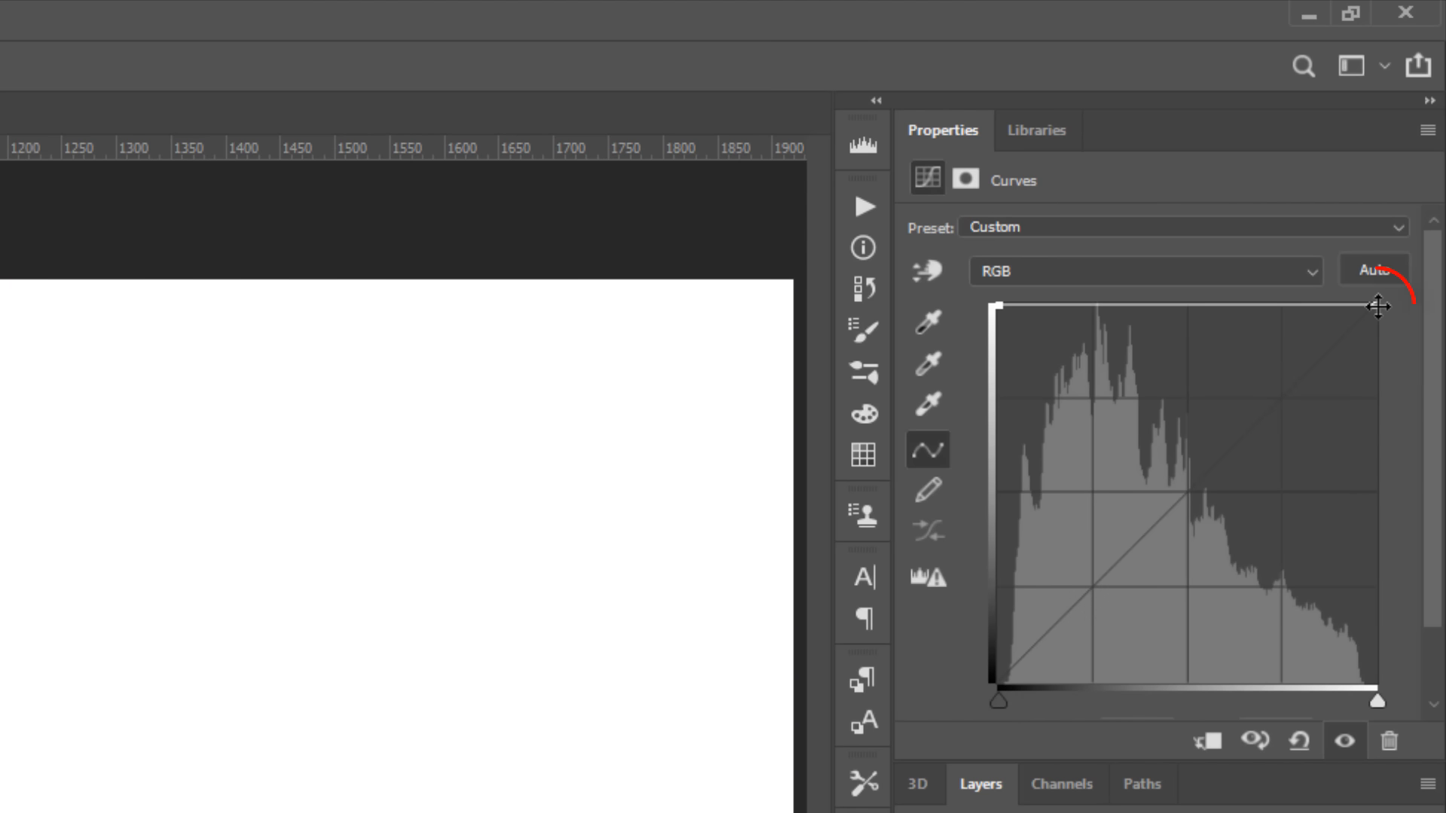
pyautogui.moveTo(1377, 306); pyautogui.dragTo(1375, 659)
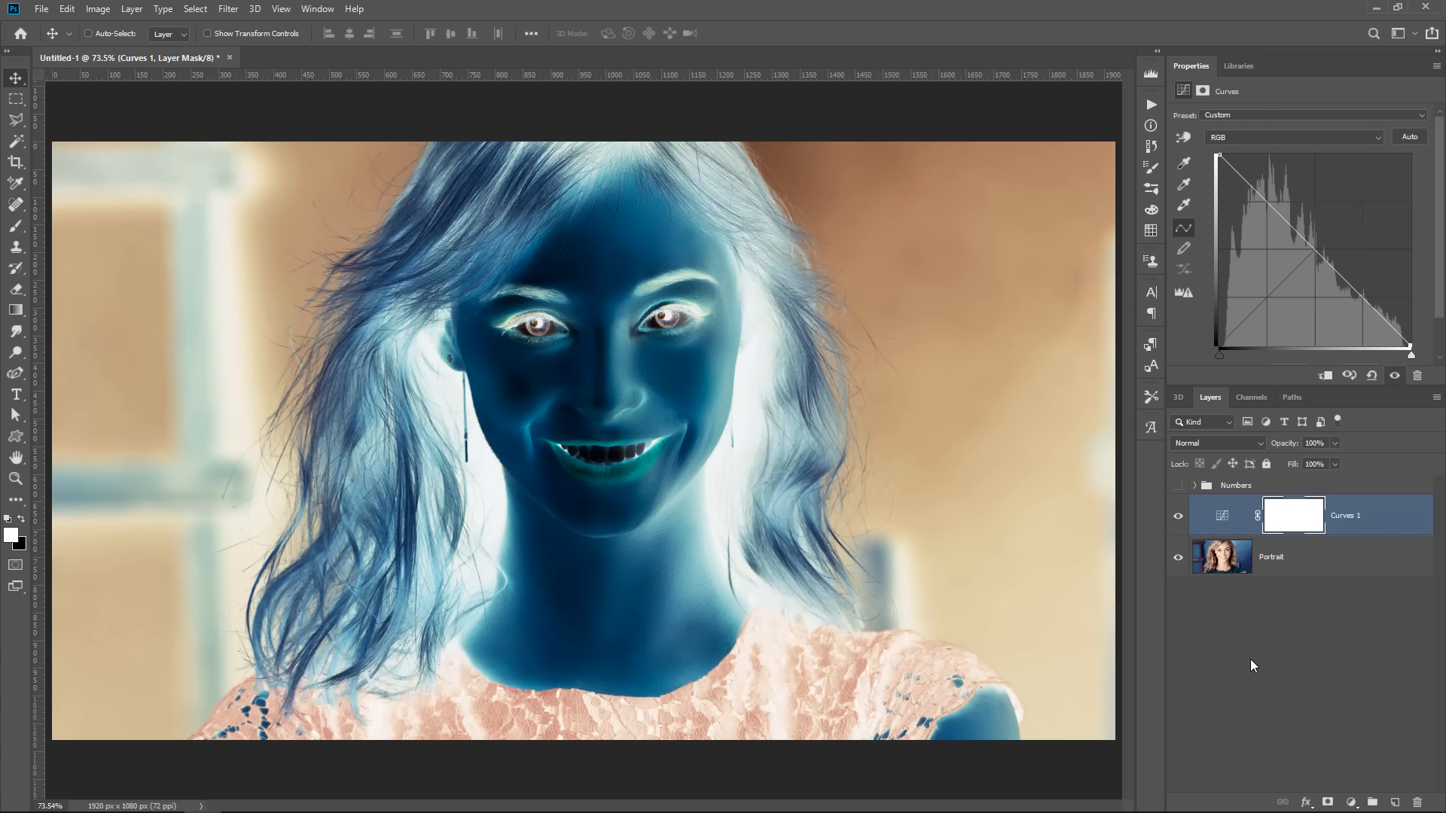
# Set the Curves 1 layer's blend mode to Luminosity and toggle its visibility to compare with the original.
pyautogui.click(1217, 443)
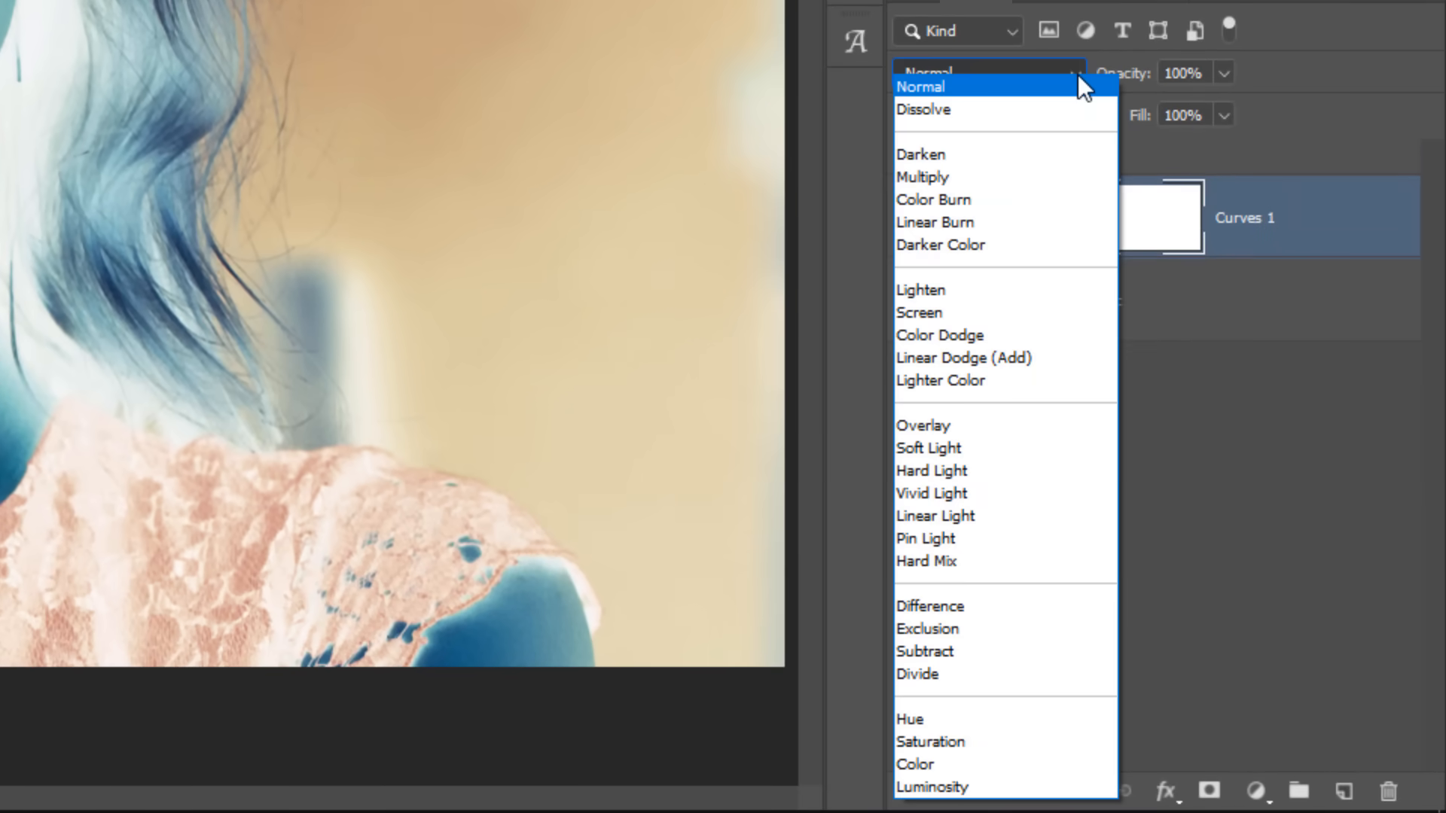
pyautogui.click(938, 787)
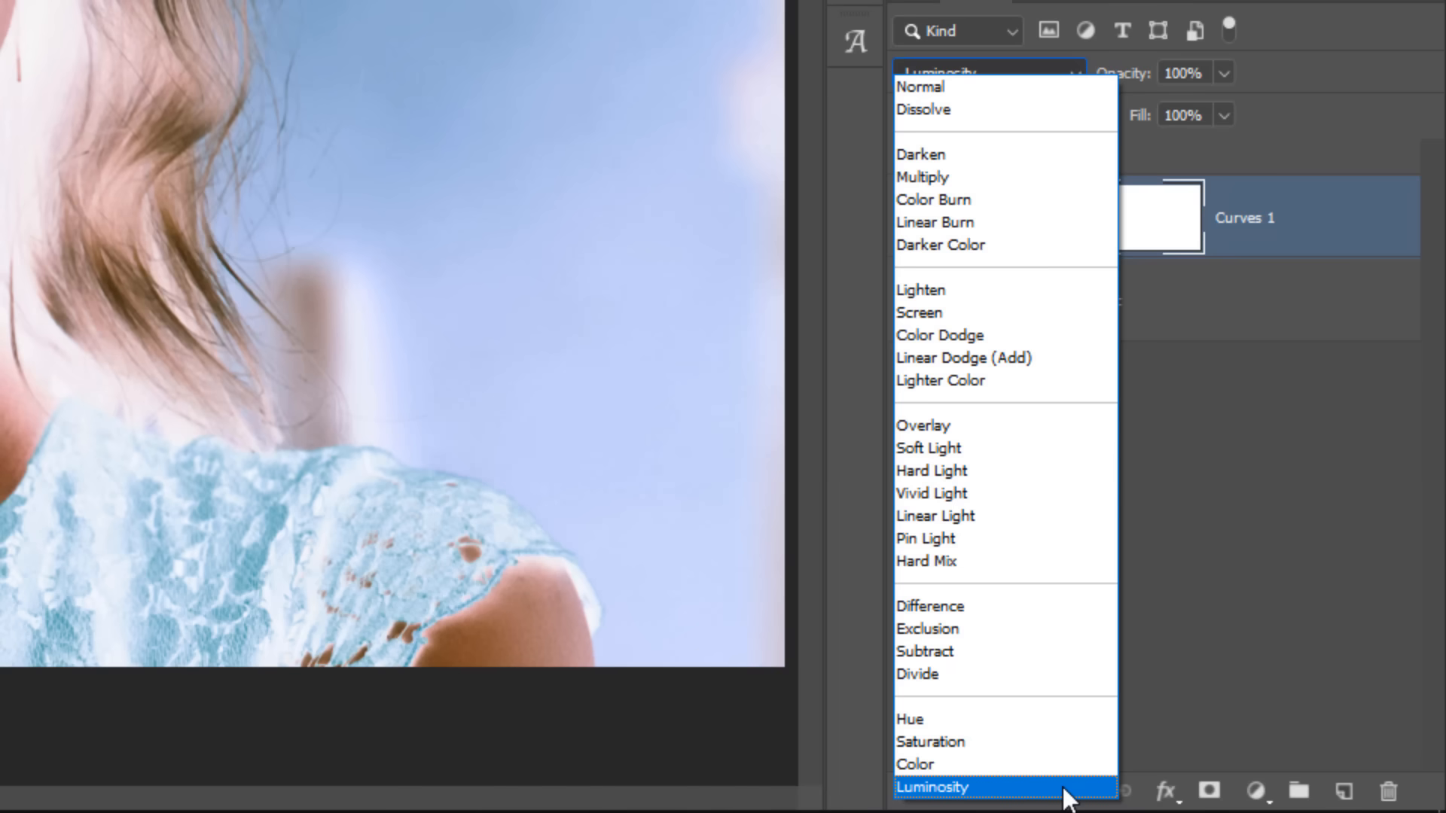
pyautogui.click(937, 787)
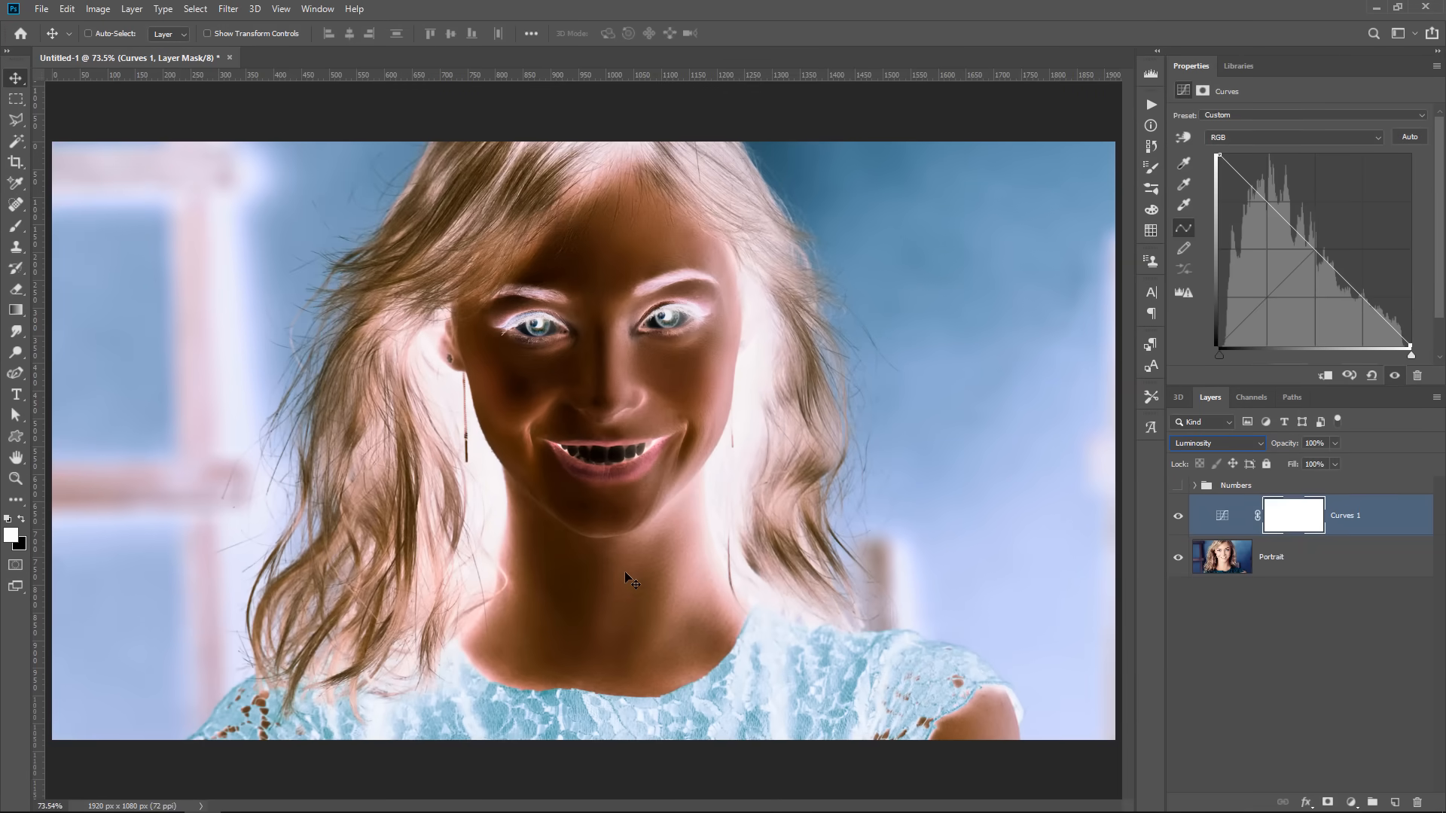
pyautogui.moveTo(734, 386)
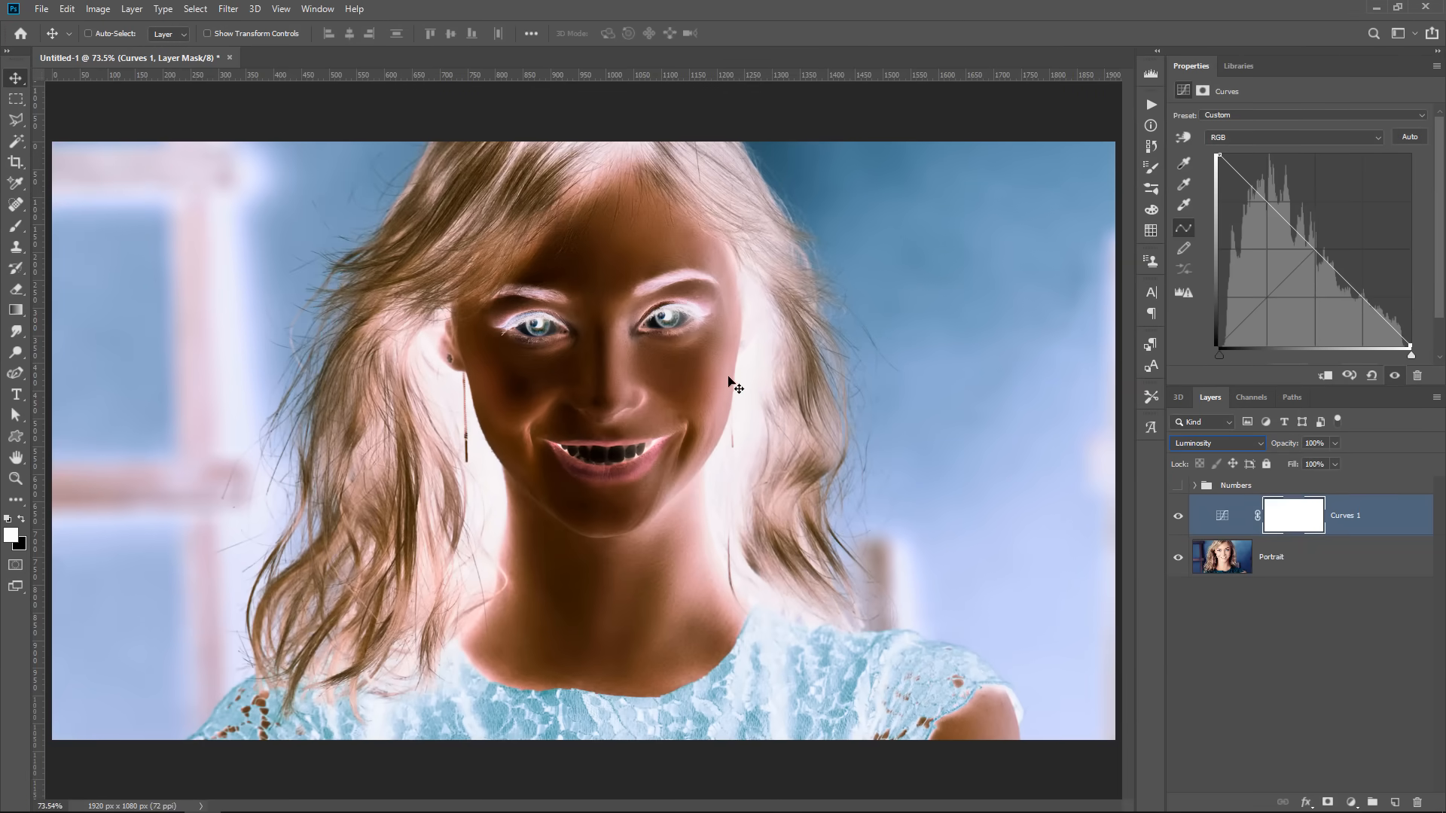
pyautogui.moveTo(754, 425)
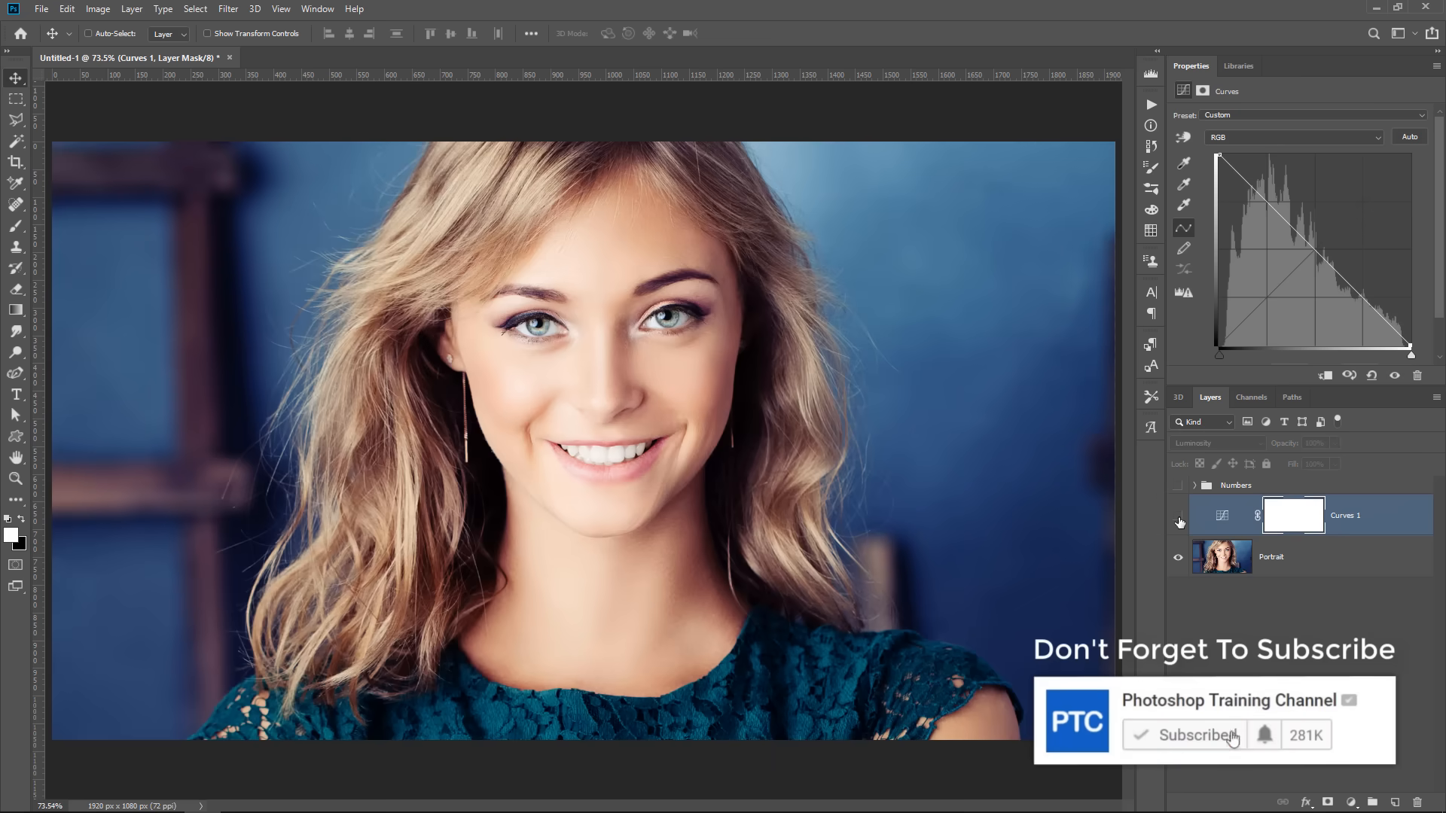
pyautogui.click(1178, 519)
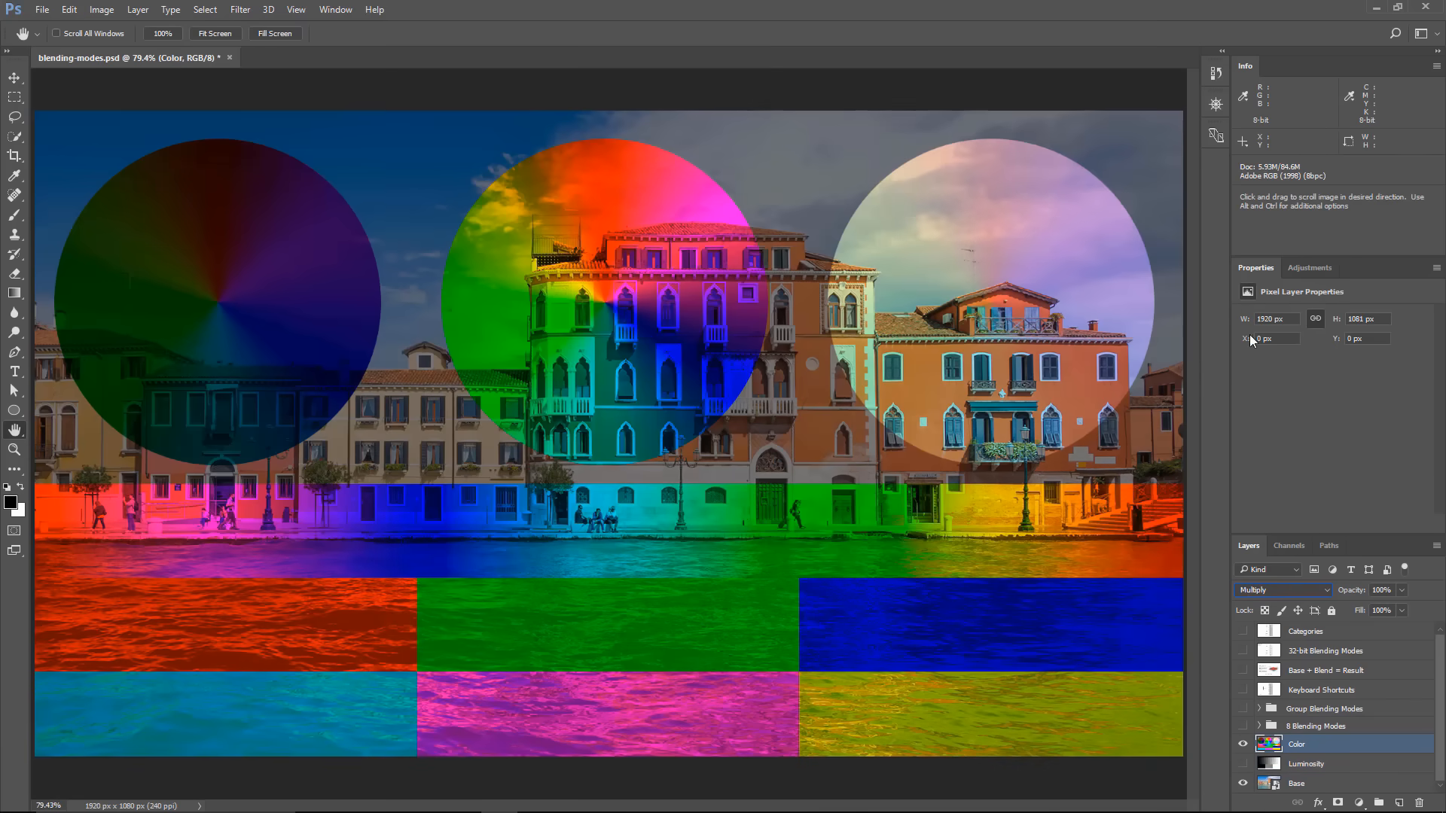
pyautogui.moveTo(1013, 347)
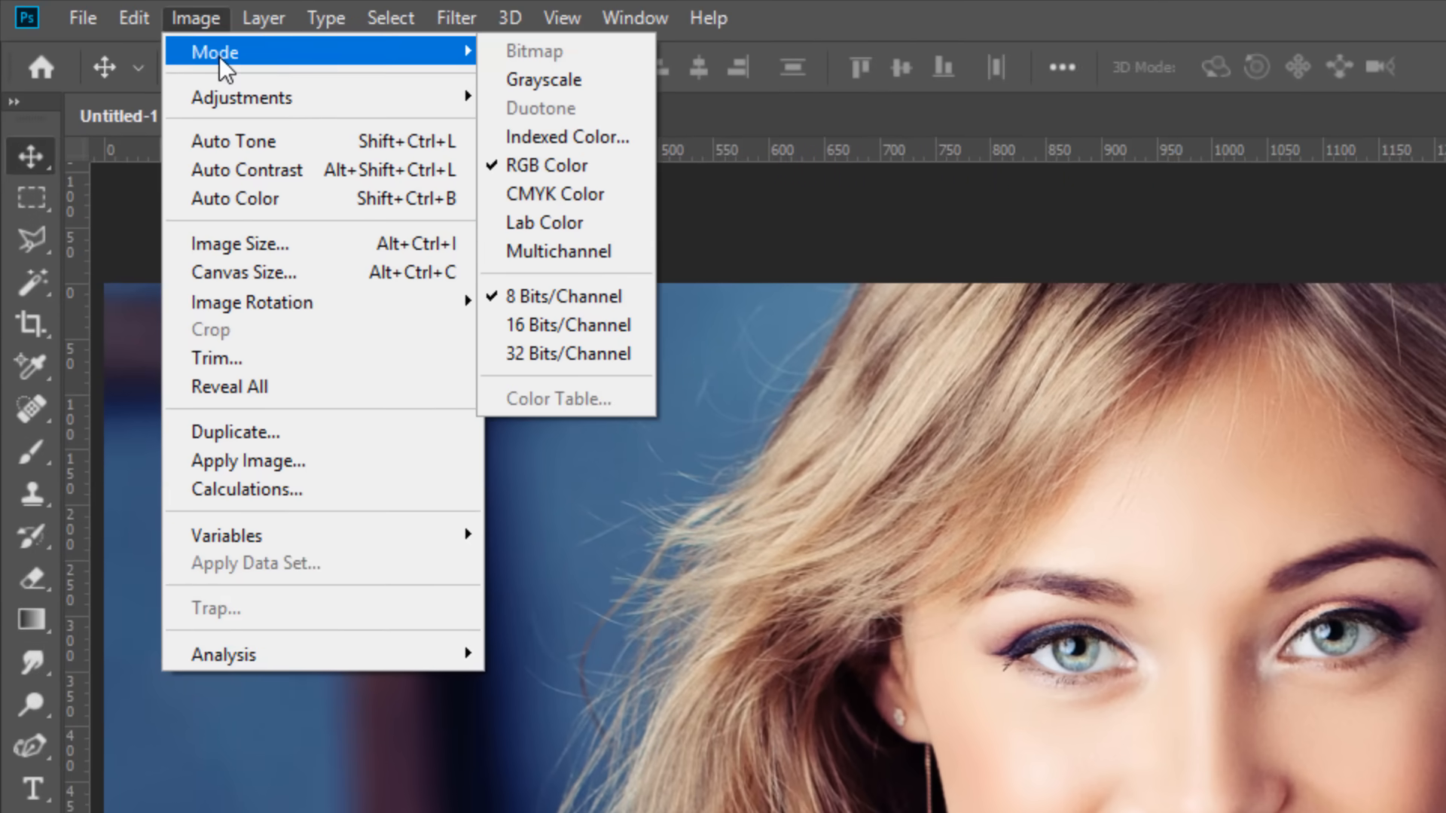
# Convert the document to Lab Color mode, choosing Don't Merge to keep the layers separate.
pyautogui.click(533, 222)
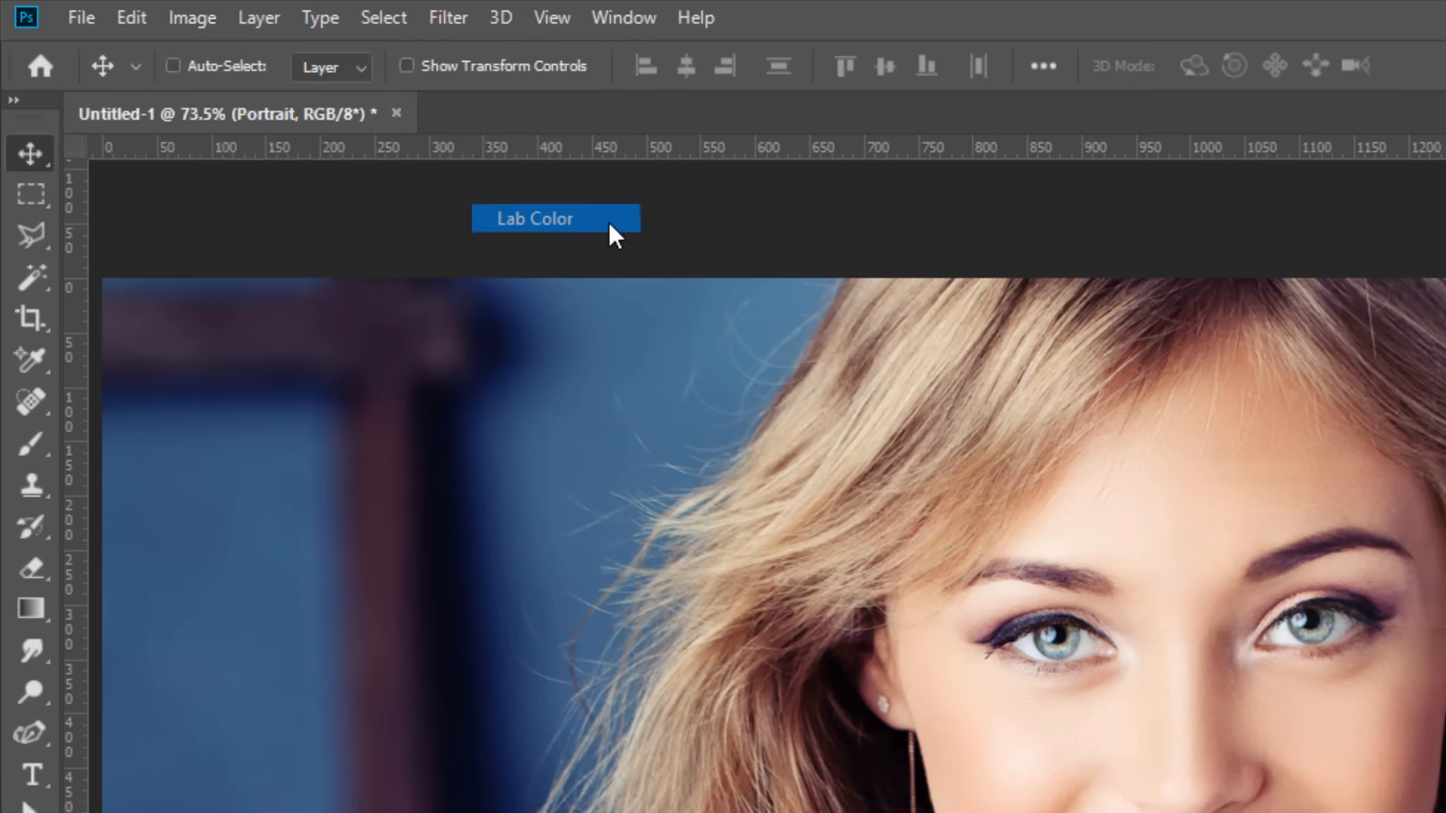
pyautogui.click(556, 219)
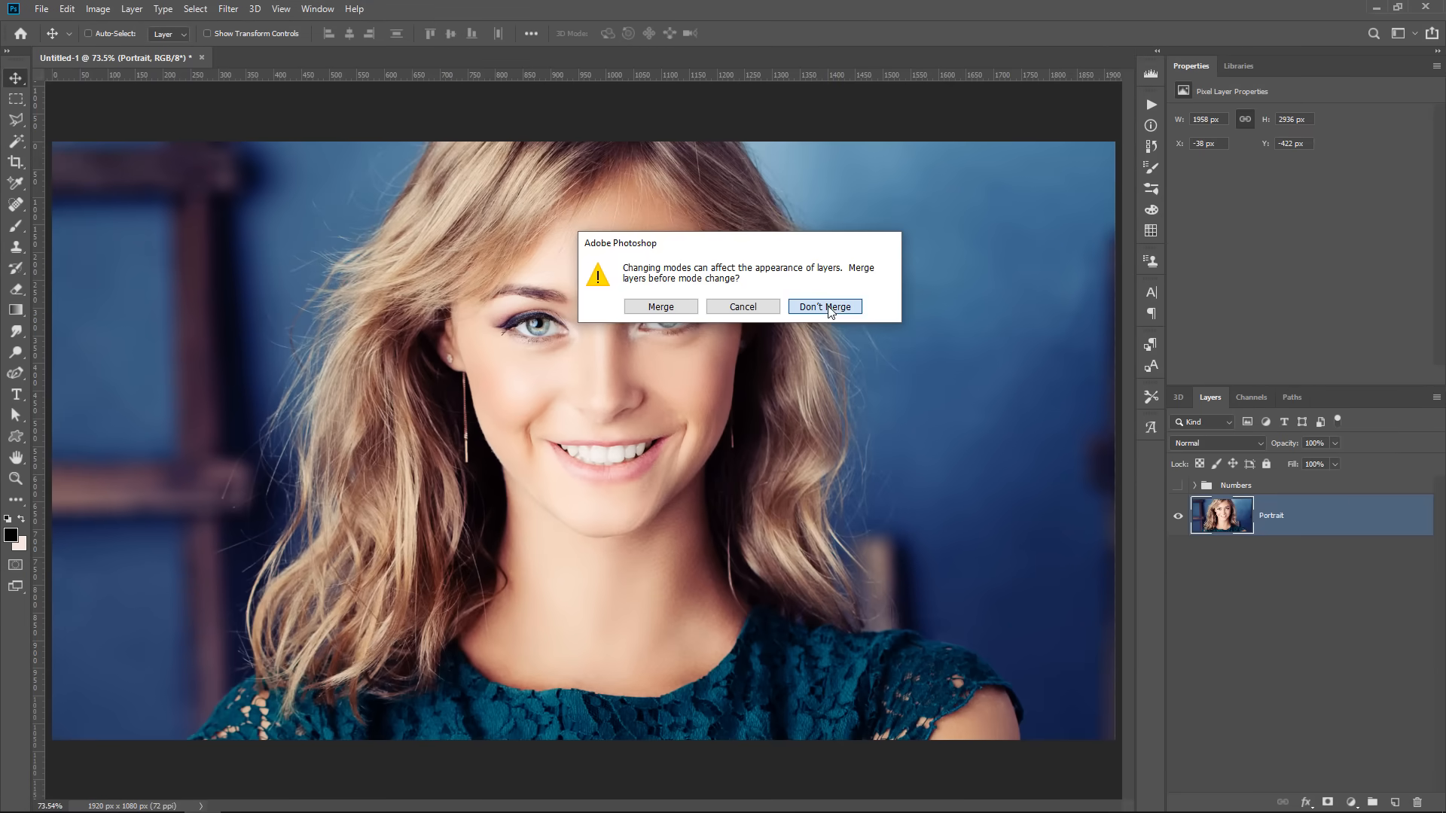
pyautogui.click(826, 307)
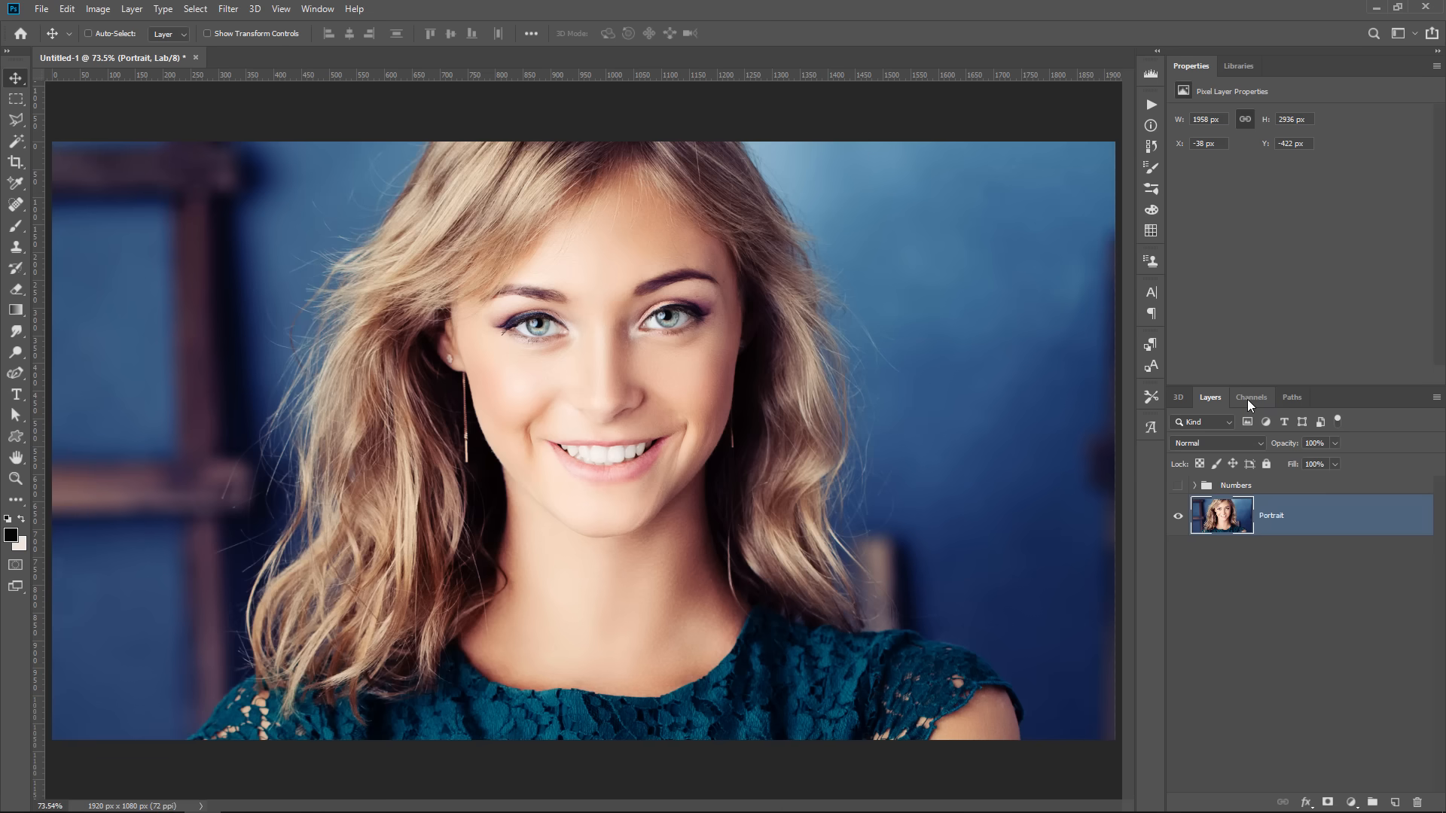
# Show the Channels panel and display the Lightness channel alone as grayscale.
pyautogui.click(1251, 398)
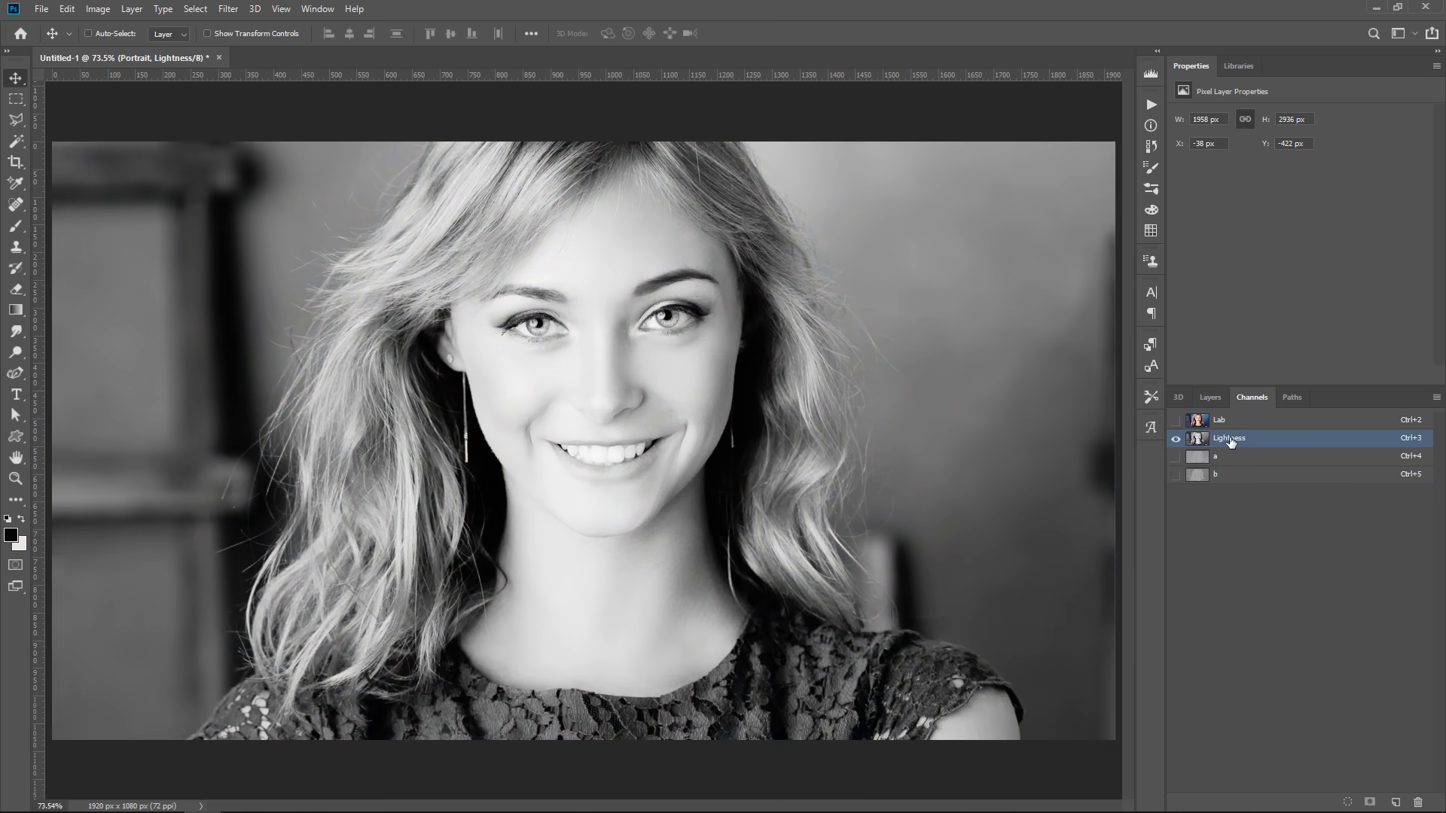
pyautogui.moveTo(1235, 461)
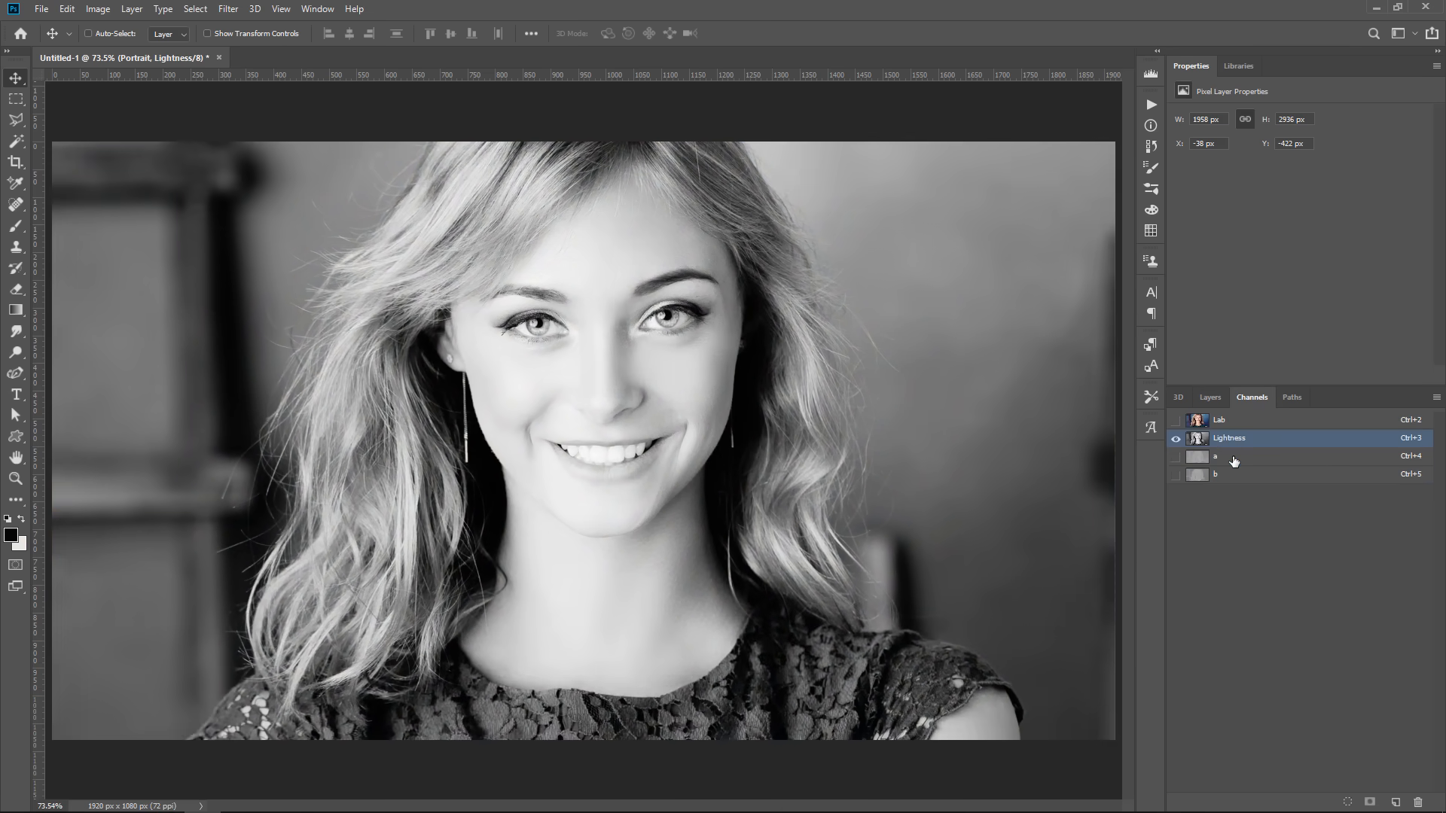
pyautogui.click(1225, 474)
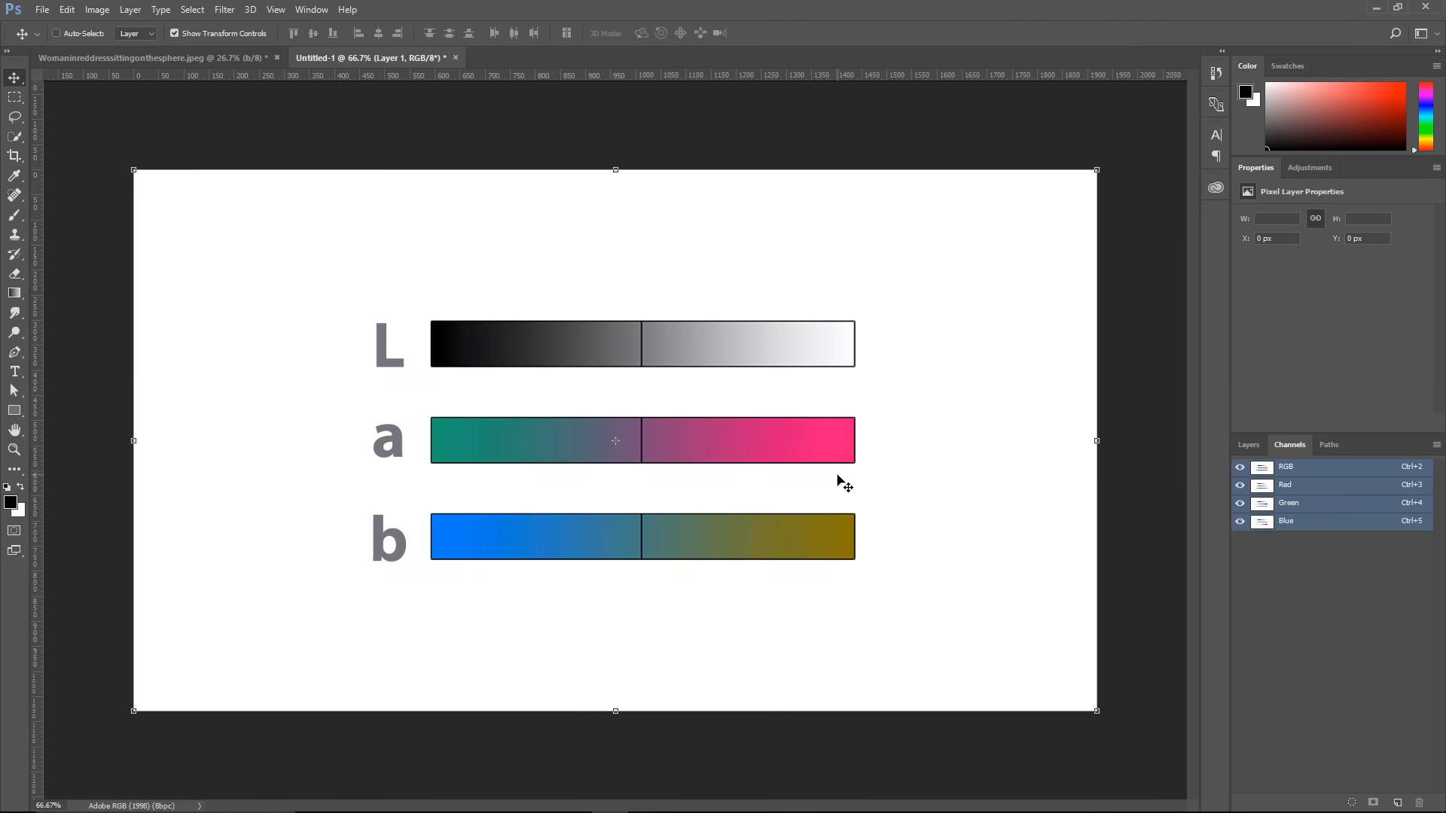
pyautogui.moveTo(770, 443)
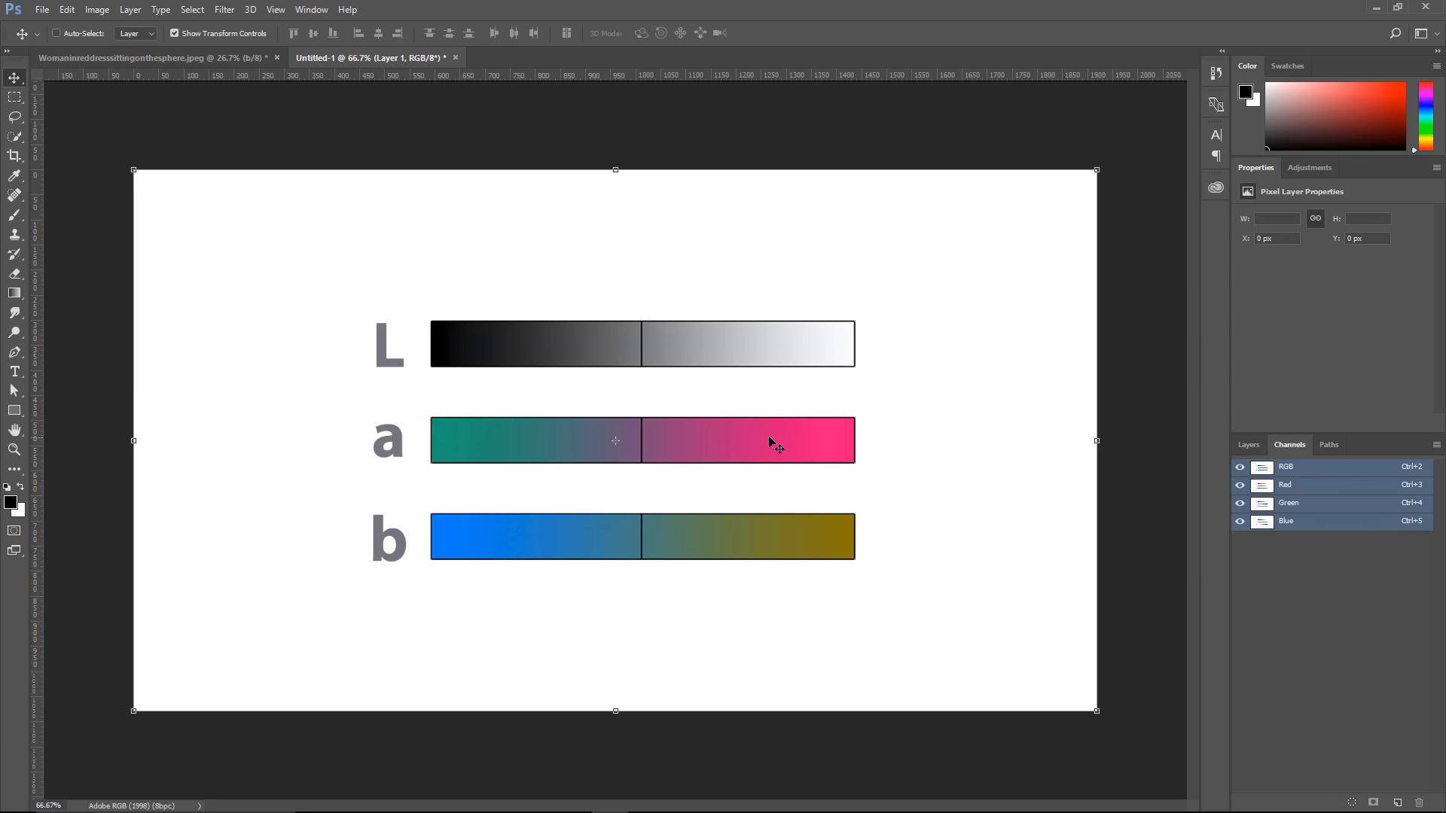
pyautogui.press('Ctrl+I')
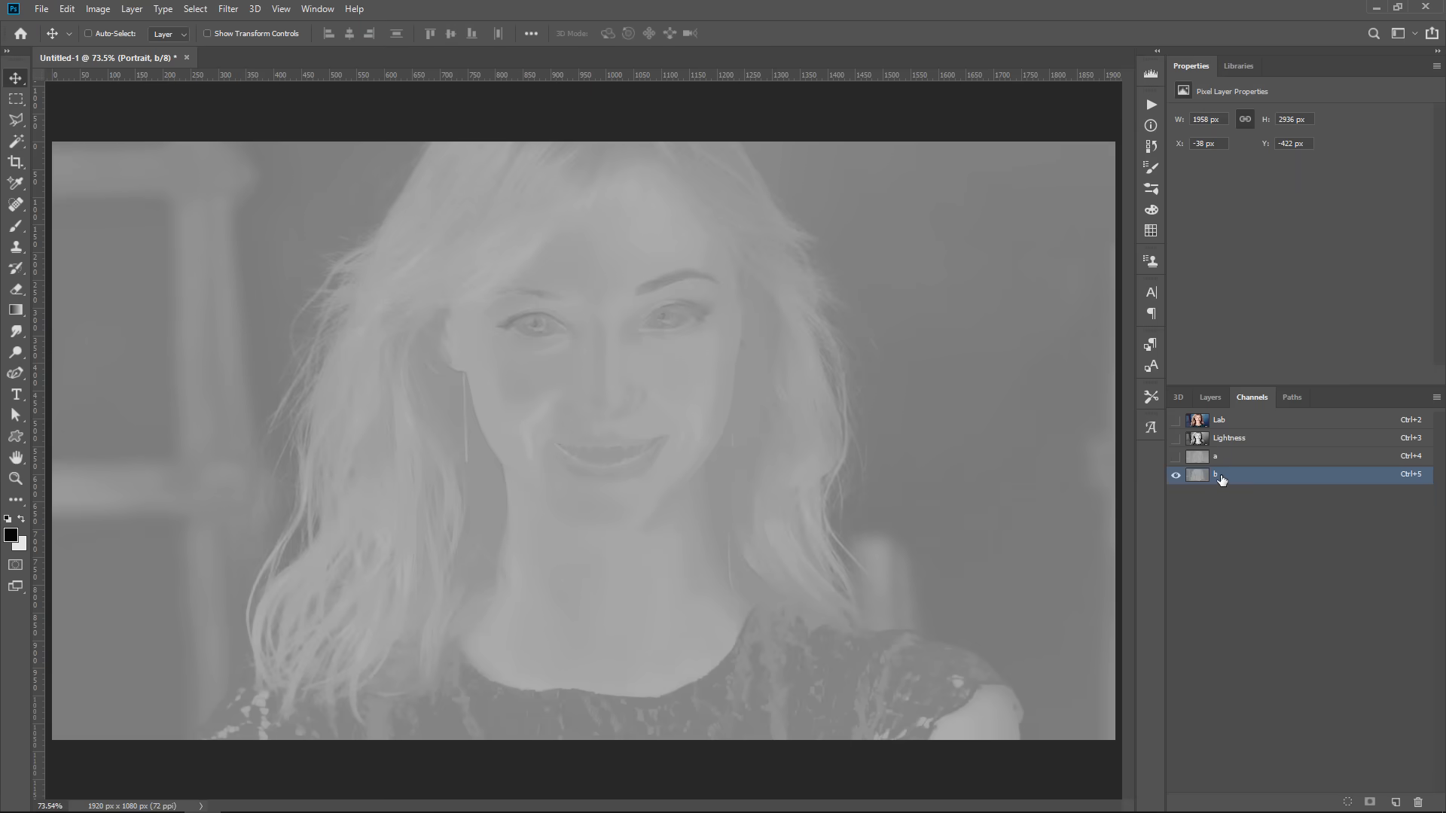
# Invert the Lightness channel with Ctrl+I, then view the unchanged a channel on its own.
pyautogui.click(1229, 437)
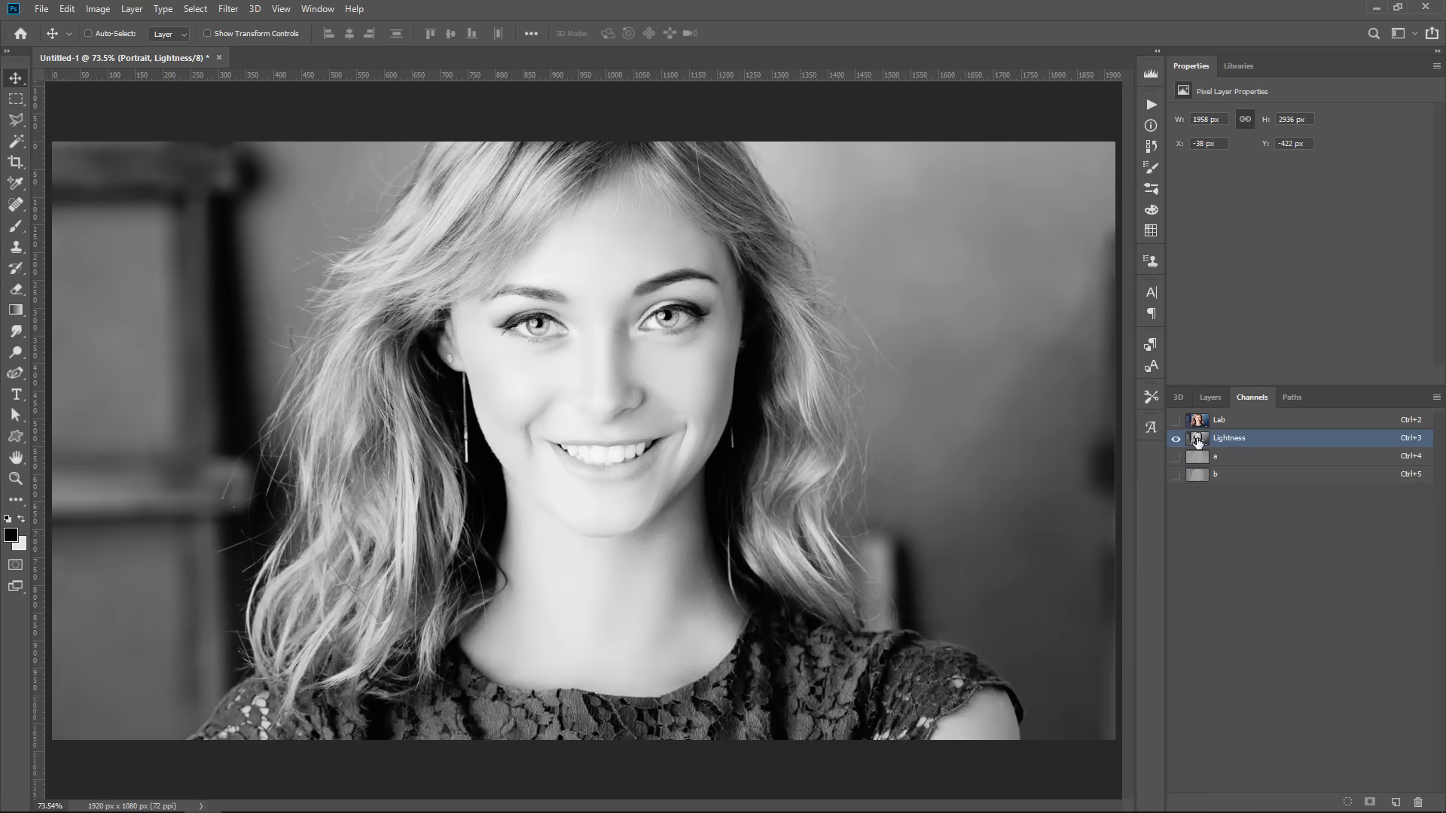
pyautogui.moveTo(1298, 446)
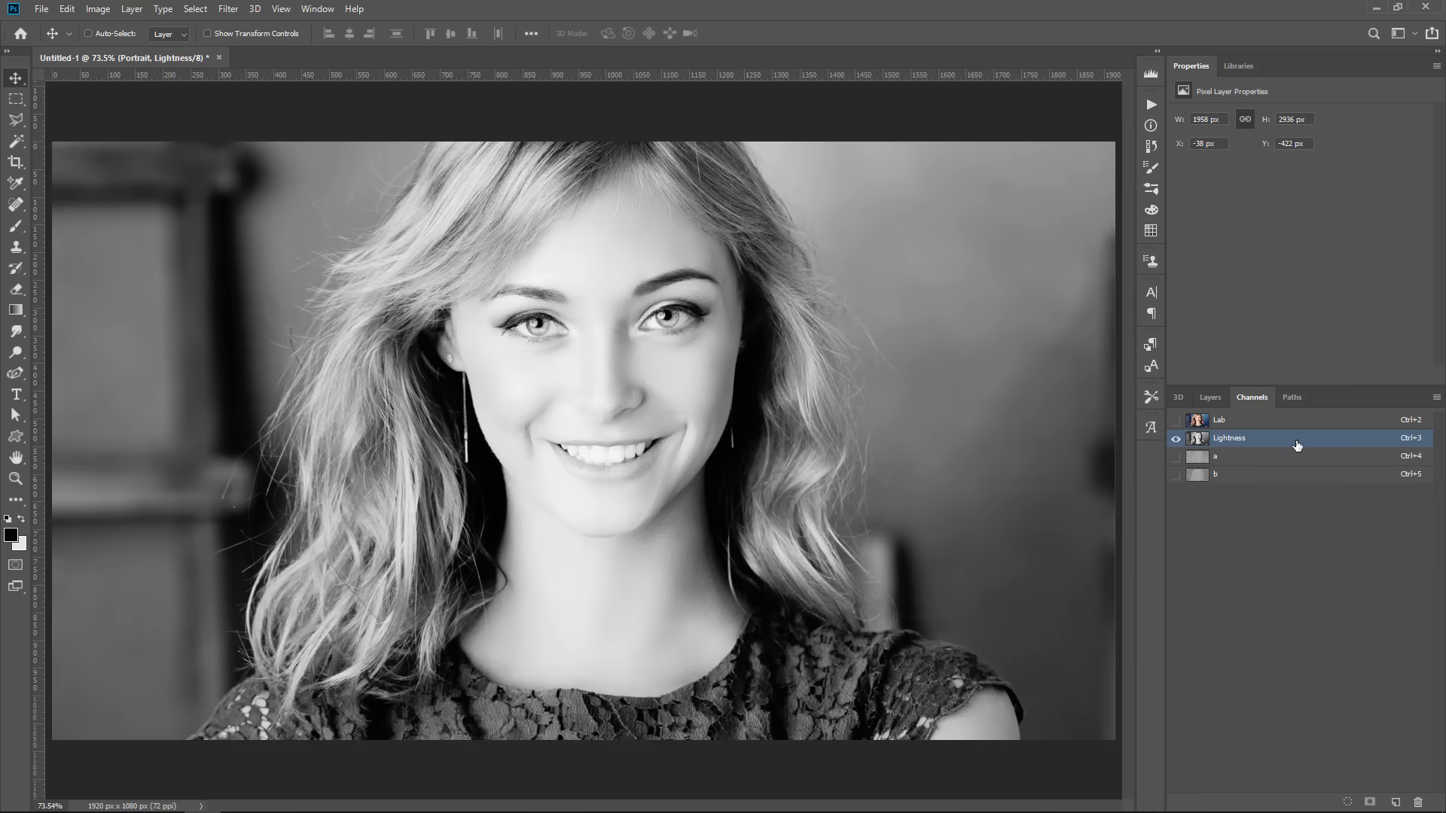
pyautogui.press('Ctrl+I')
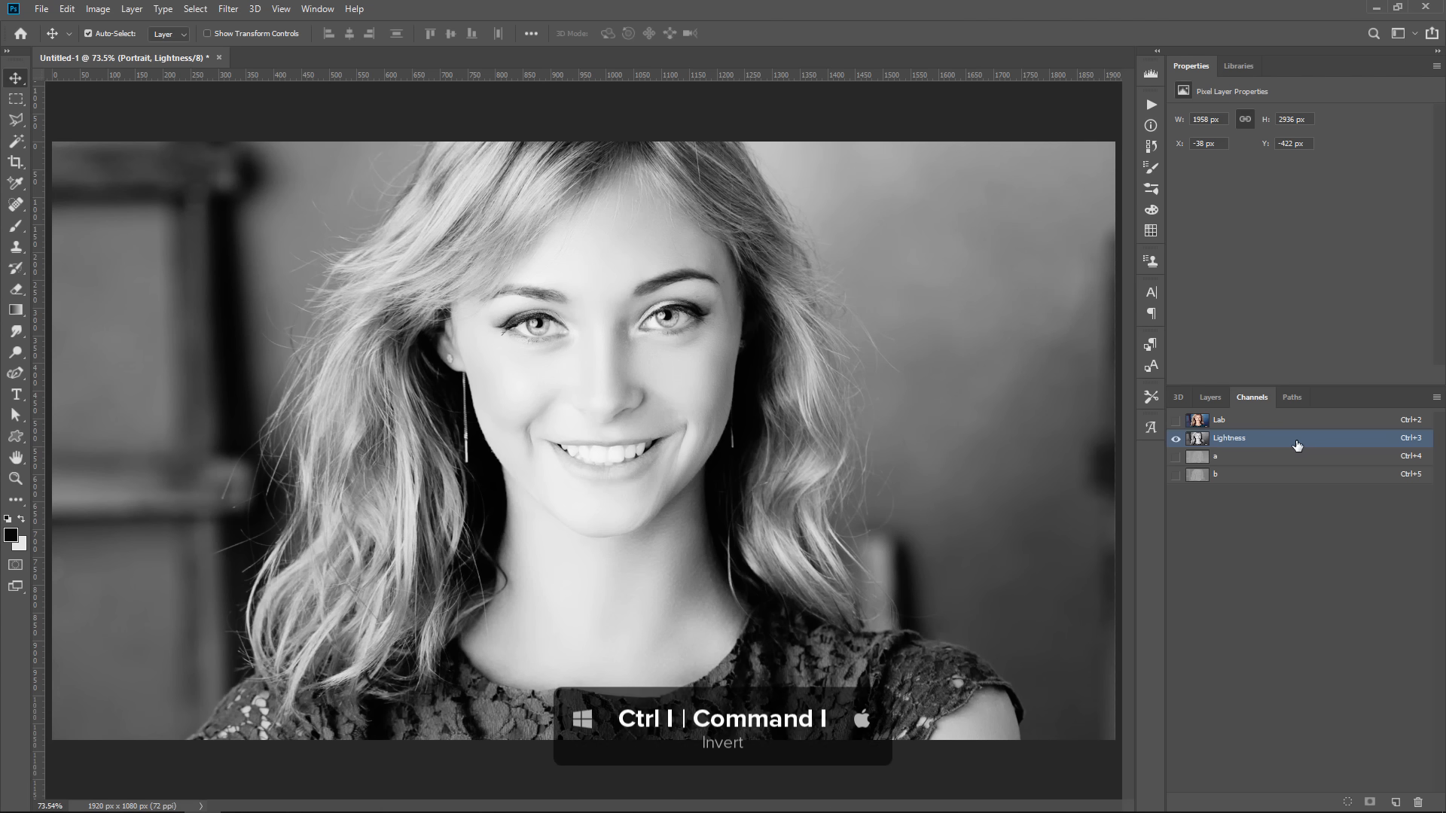
pyautogui.press('Ctrl+I')
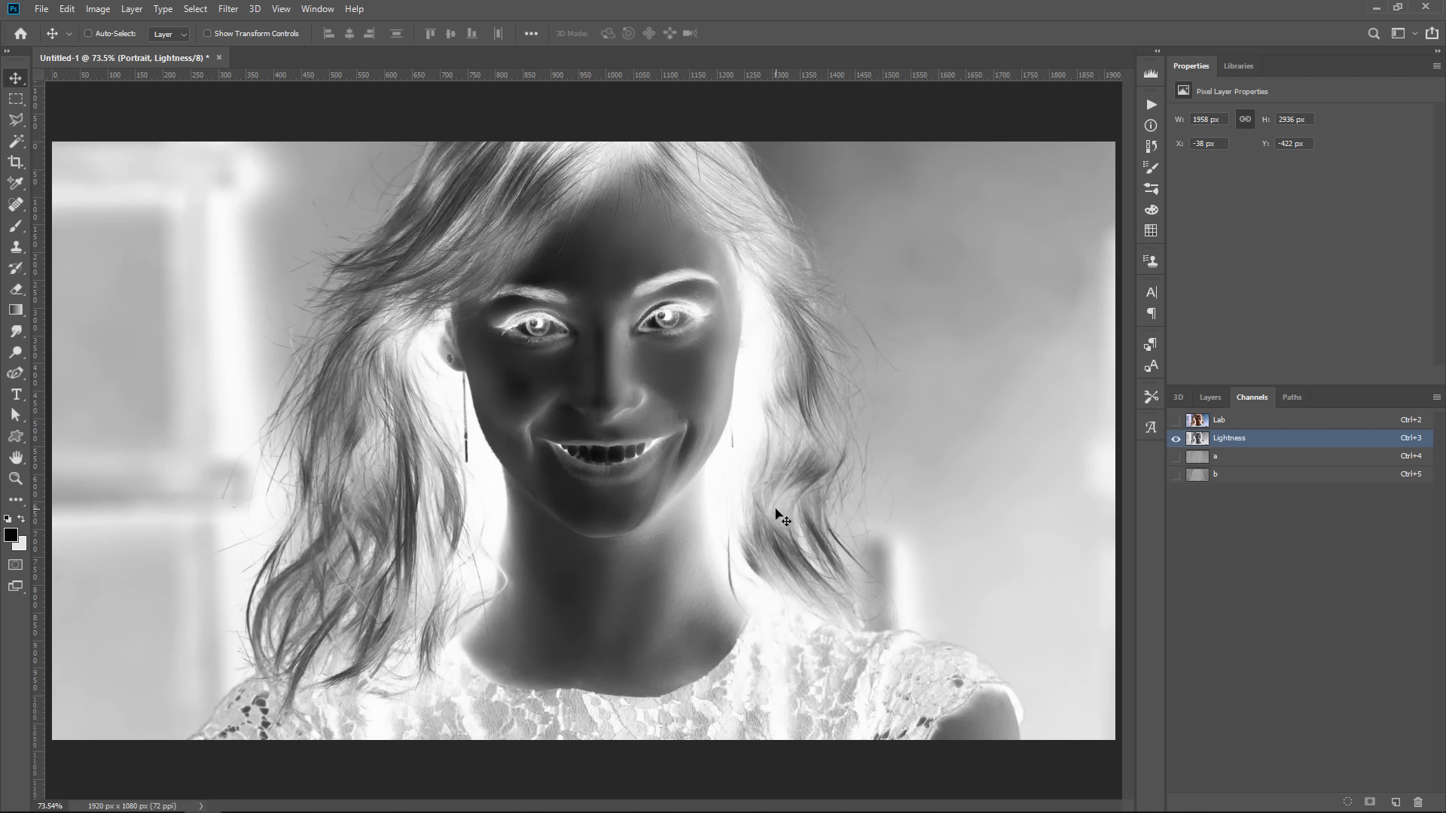
pyautogui.click(1244, 455)
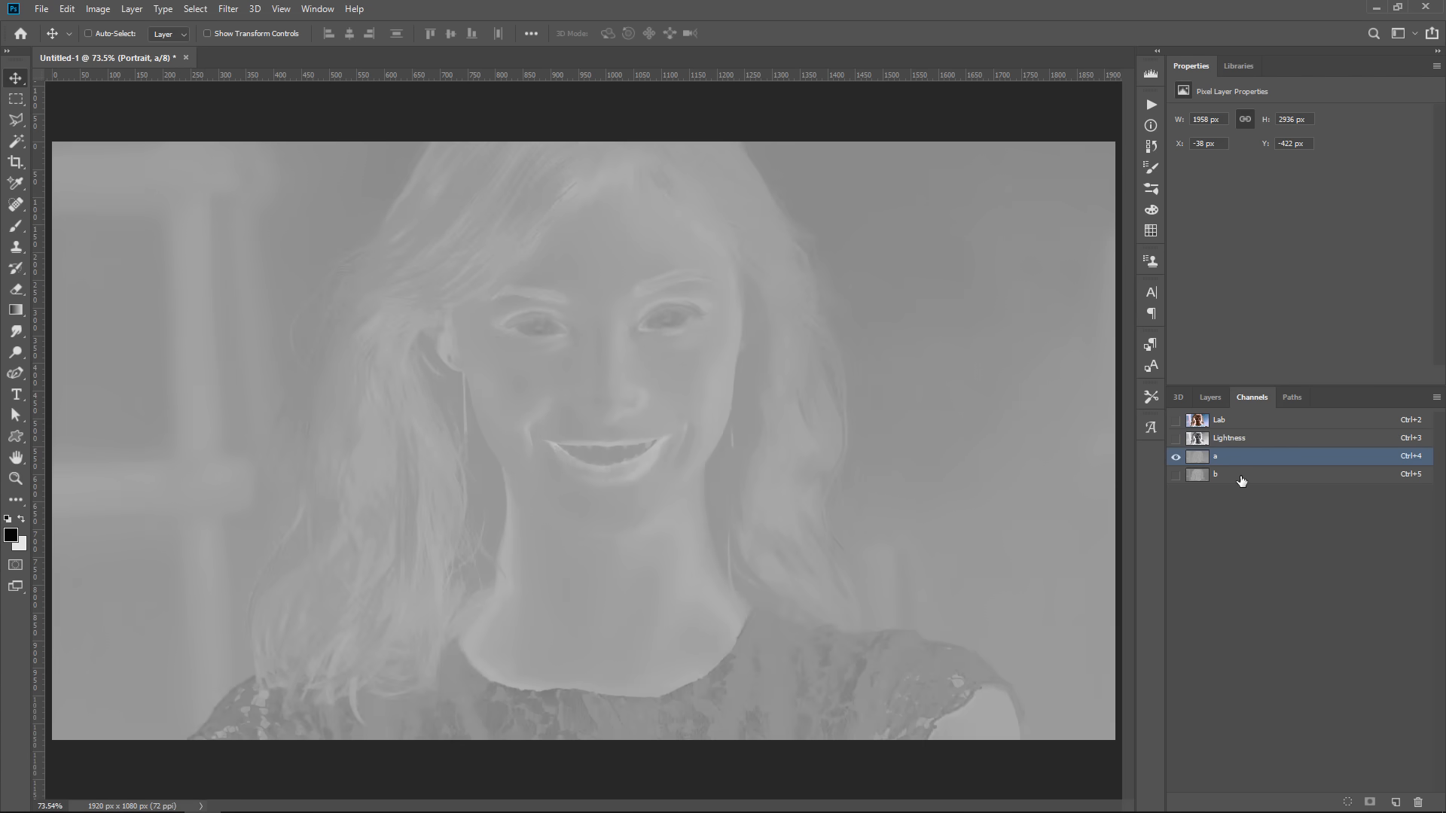
pyautogui.moveTo(1223, 422)
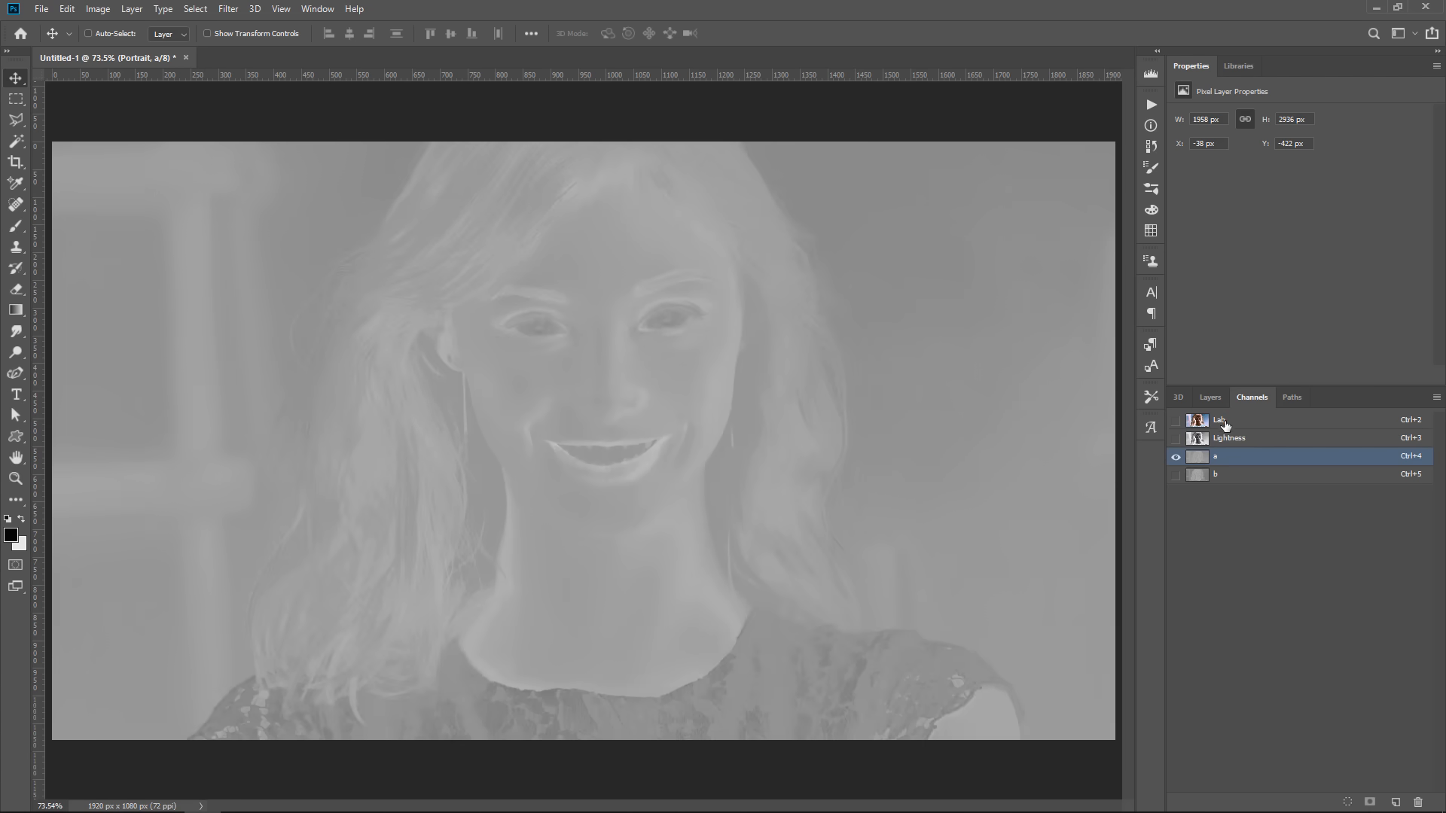